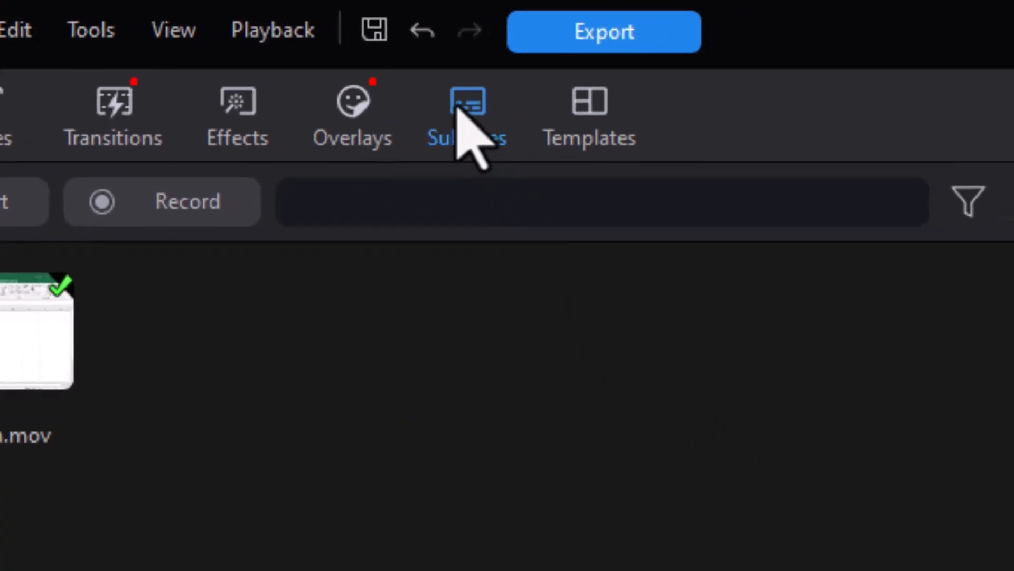
# Switch to the Subtitles room to see the AI speech-to-text, manual and import options
pyautogui.click(466, 116)
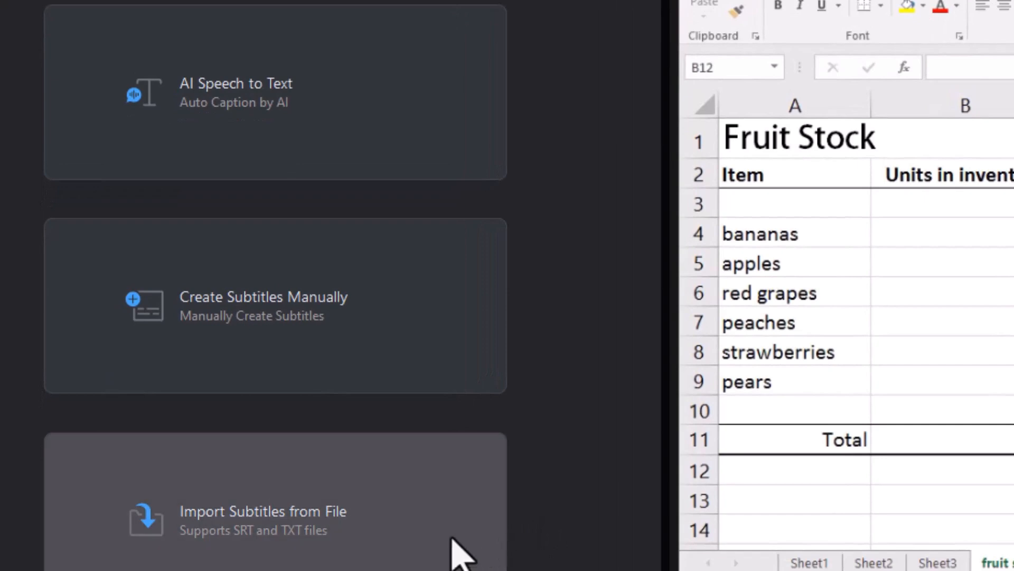
pyautogui.moveTo(430, 339)
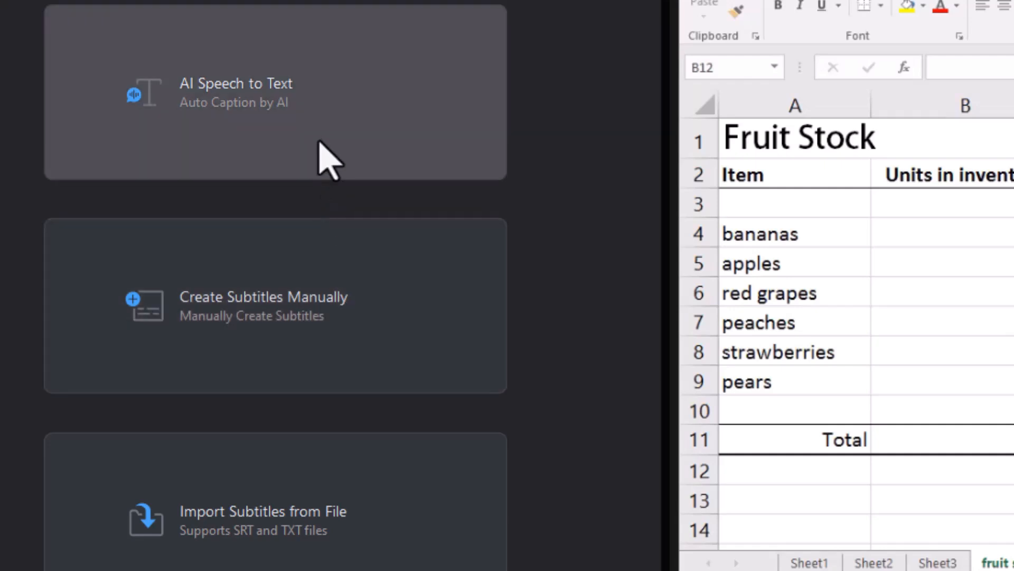
pyautogui.moveTo(324, 149)
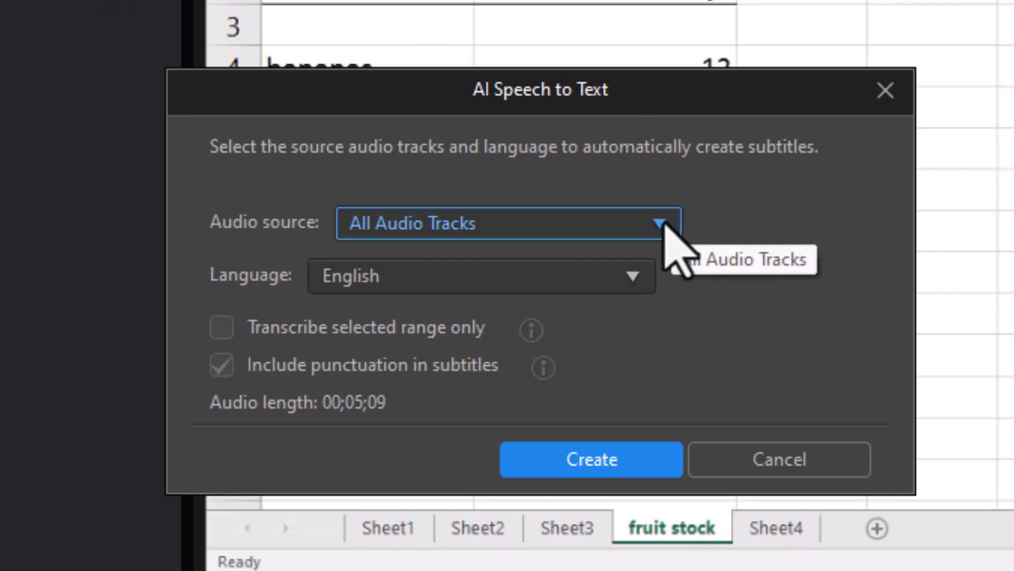
# Check the audio source choices and keep All Audio Tracks for transcription
pyautogui.click(660, 223)
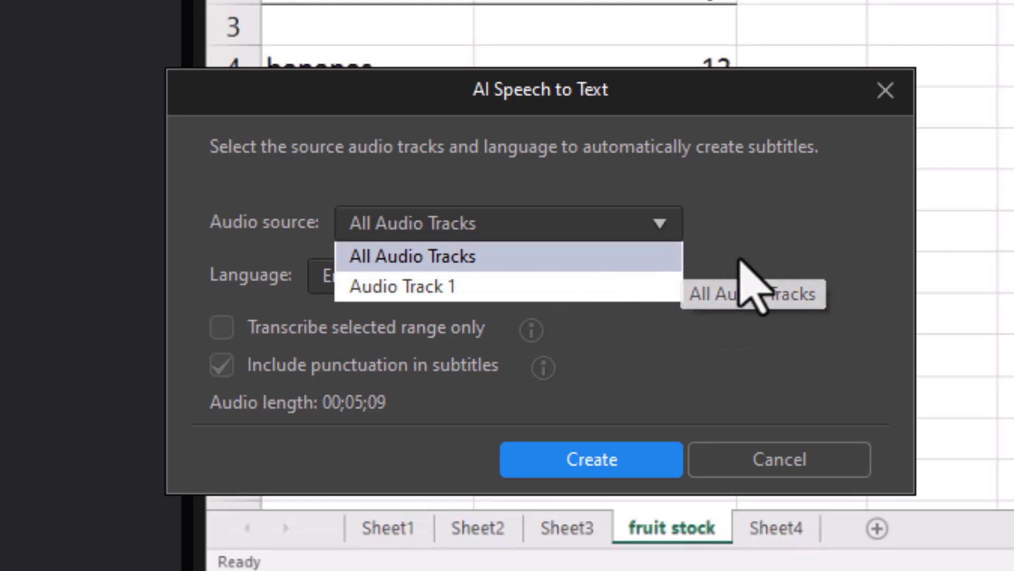
pyautogui.click(411, 256)
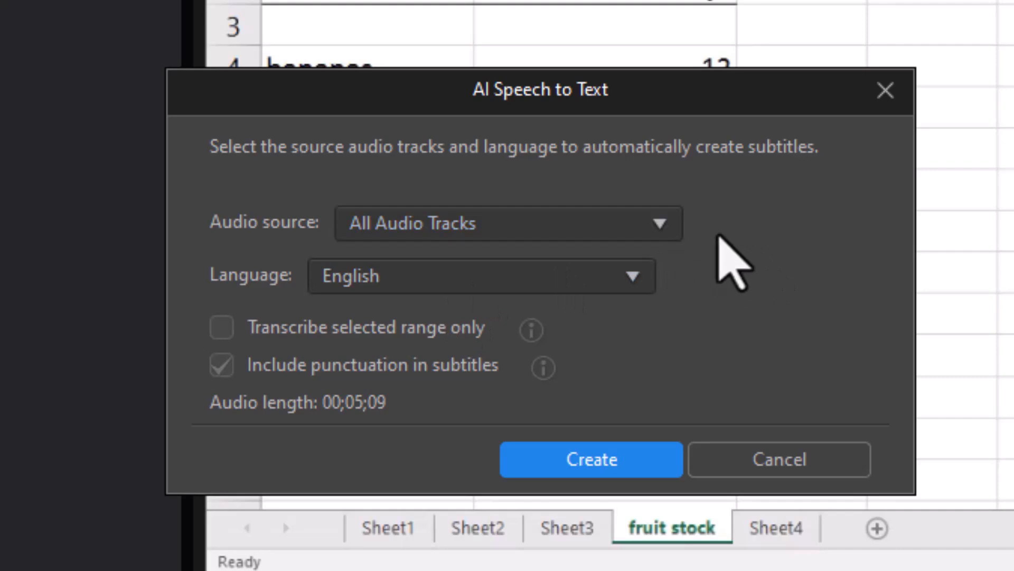
pyautogui.moveTo(719, 258)
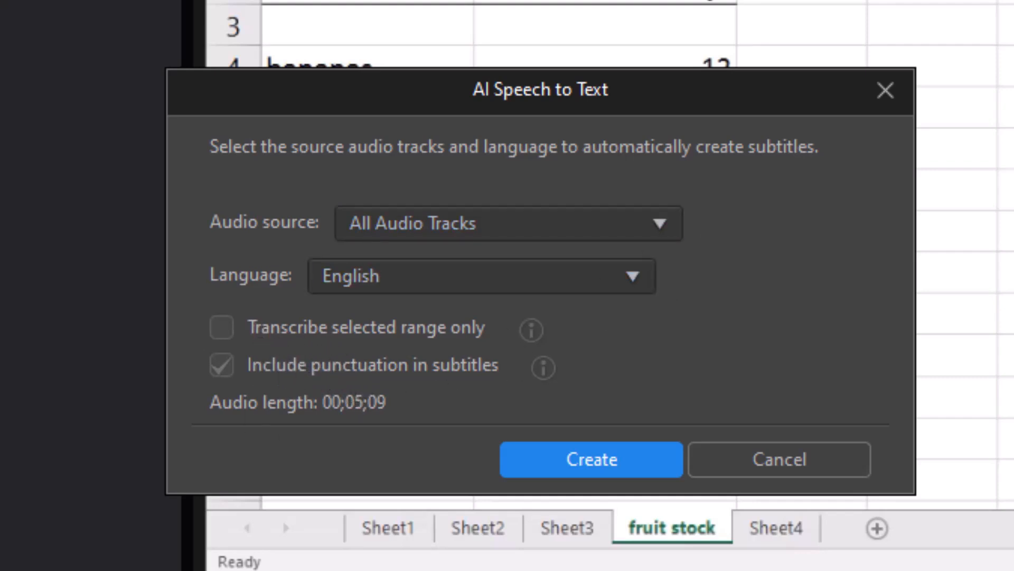
pyautogui.moveTo(786, 326)
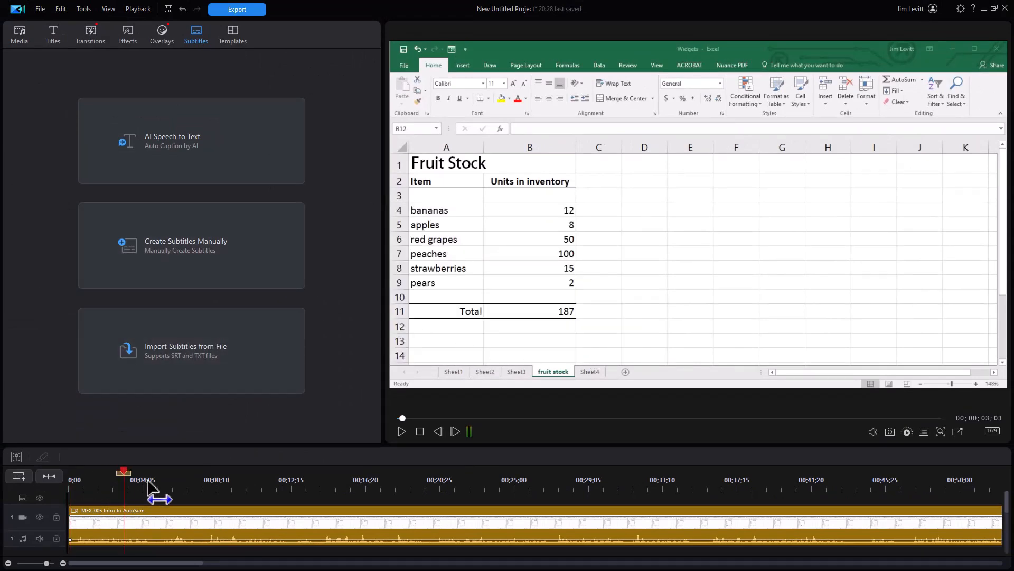
# Mark a 12-second timeline range, then leave 'Transcribe selected range only' unchecked to cover the full 00;05;09
pyautogui.moveTo(122, 470); pyautogui.dragTo(273, 470)
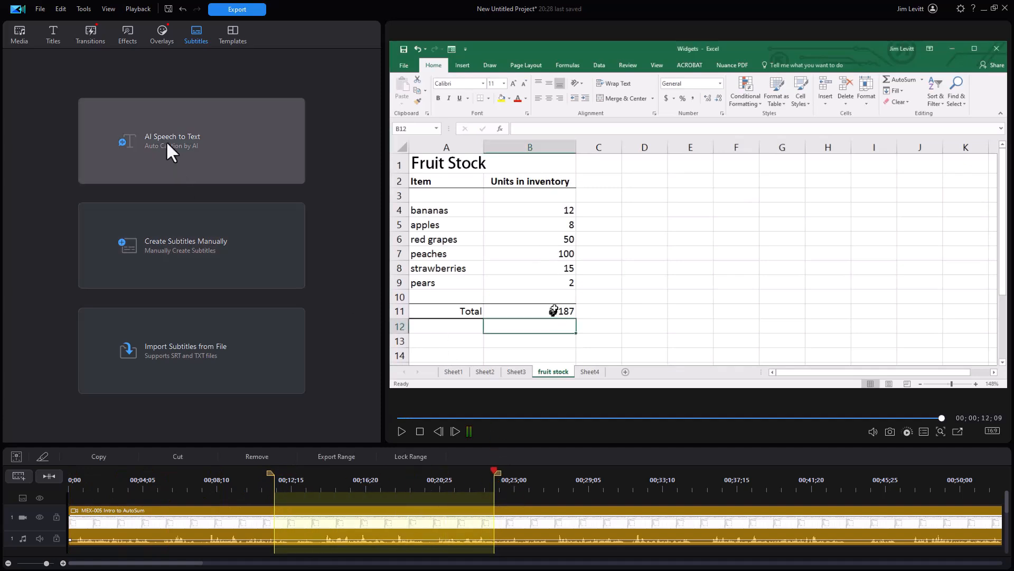
pyautogui.click(172, 140)
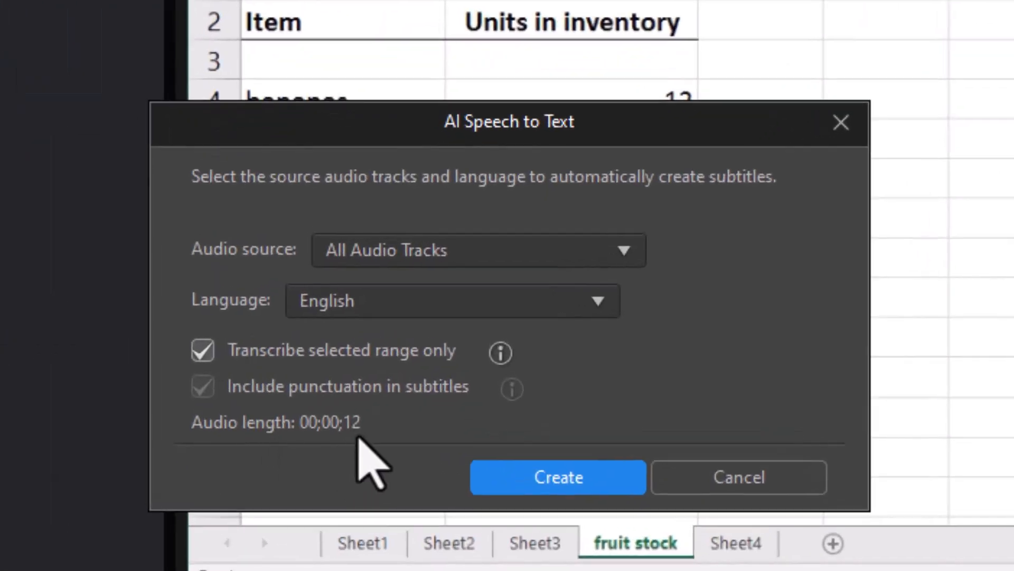
pyautogui.click(202, 350)
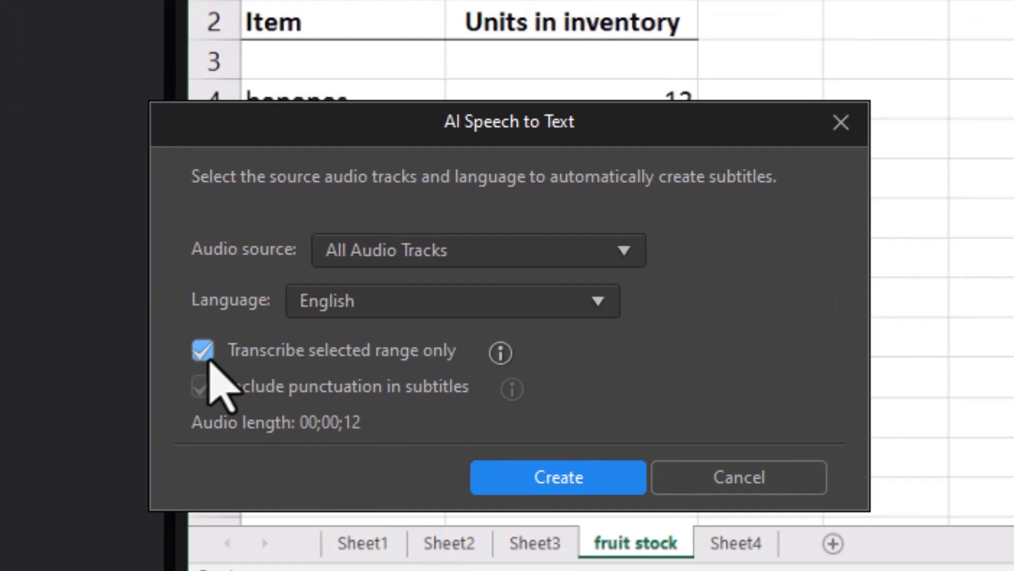
pyautogui.click(203, 349)
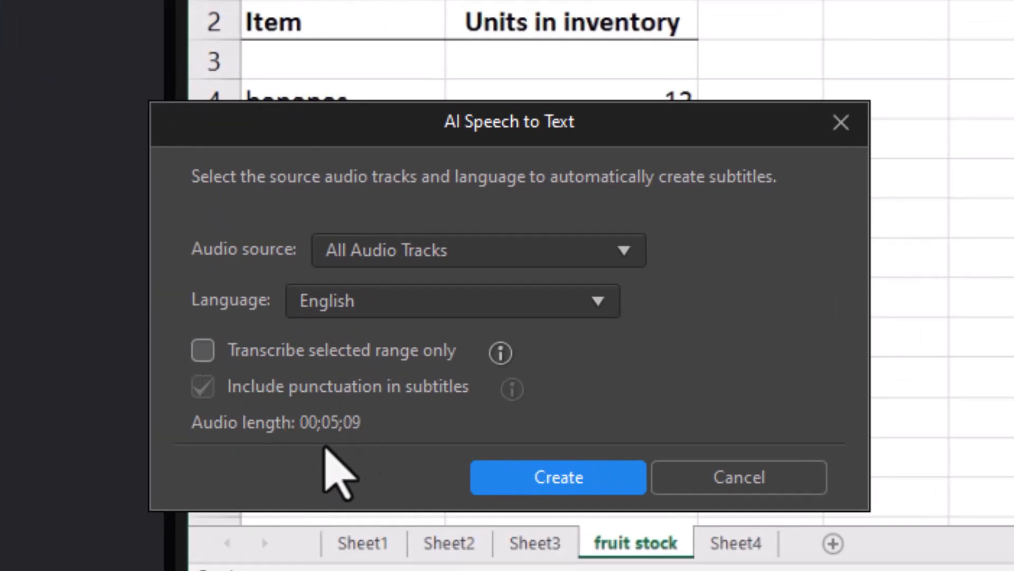
pyautogui.click(203, 349)
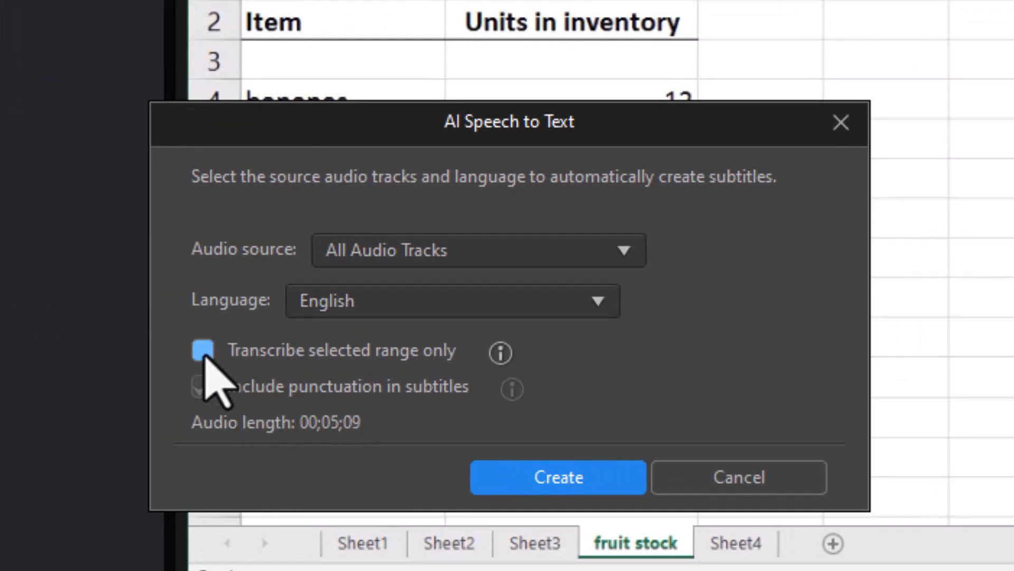
pyautogui.click(203, 350)
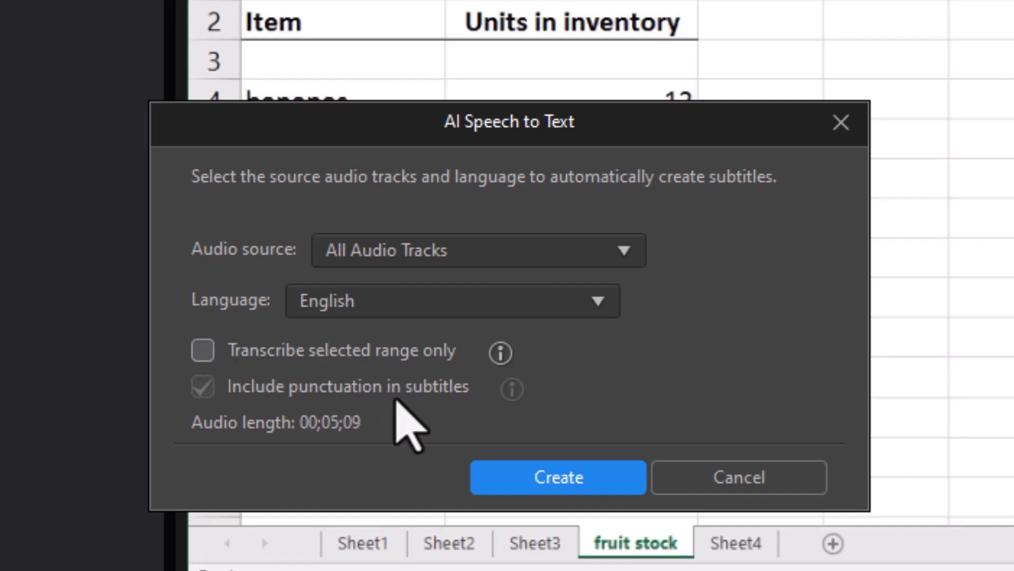
pyautogui.moveTo(258, 427)
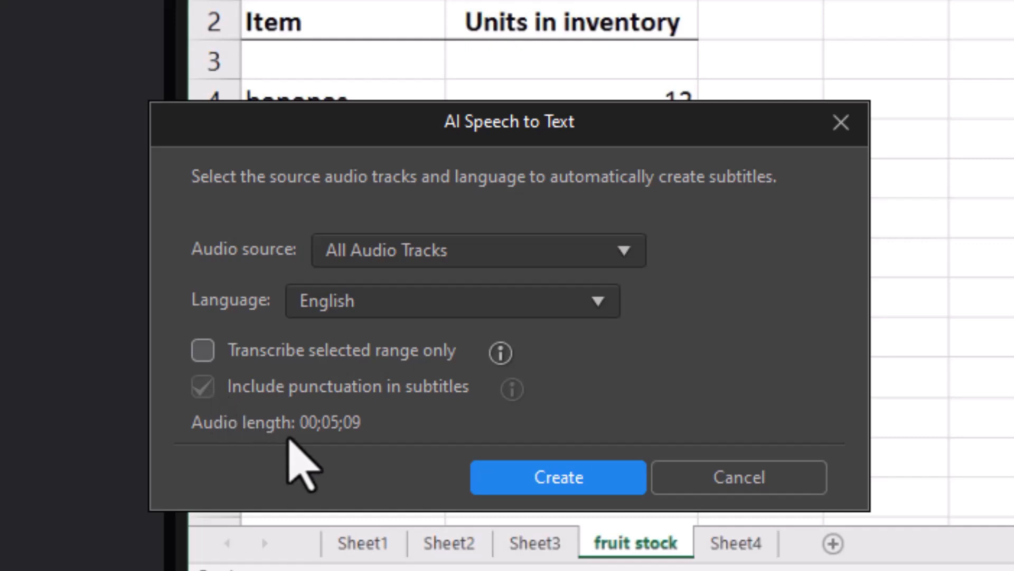
pyautogui.moveTo(558, 477)
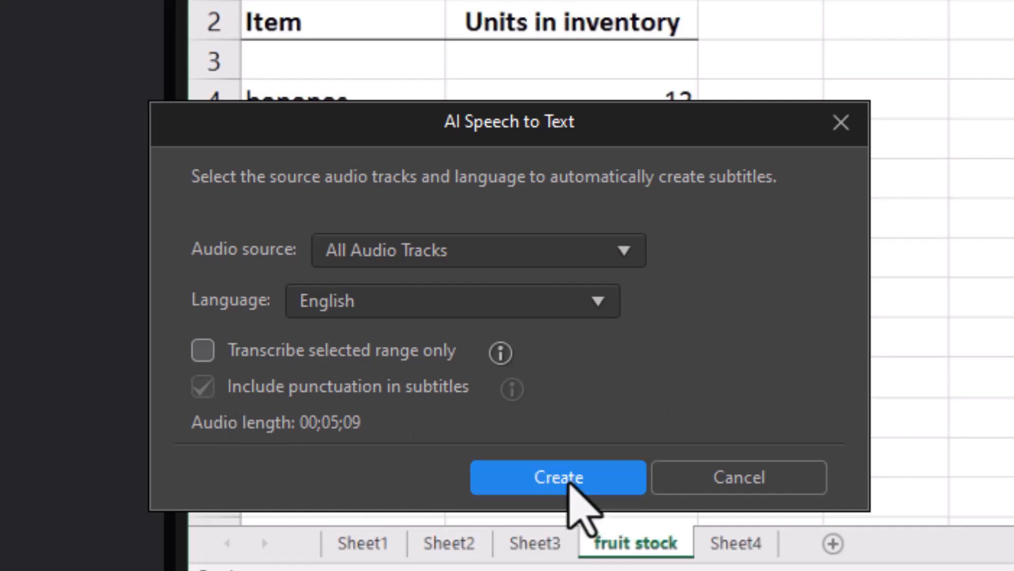
# Create the subtitles from the whole audio, filling the list and timeline with captions
pyautogui.click(558, 478)
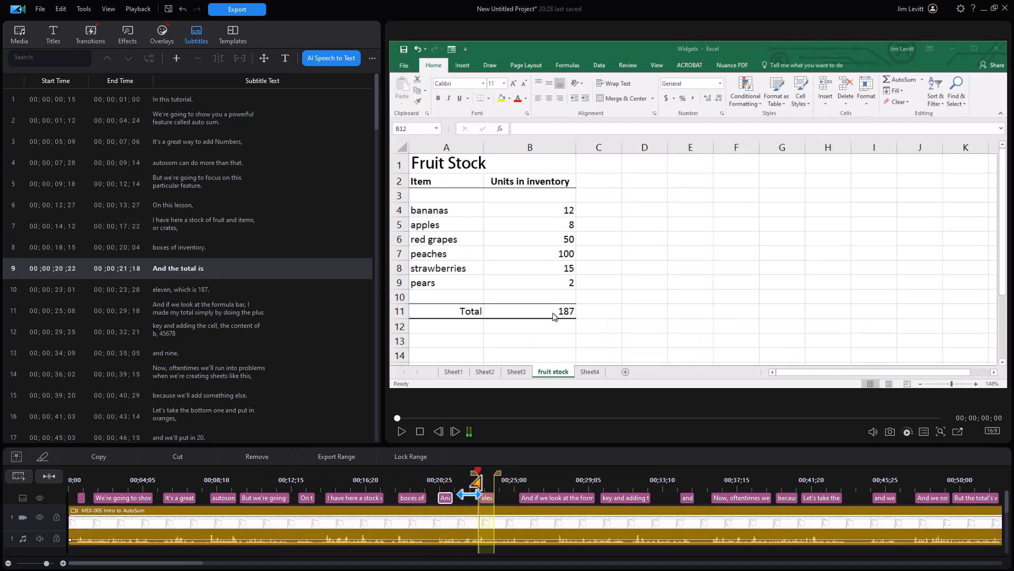
pyautogui.moveTo(477, 479); pyautogui.dragTo(421, 478)
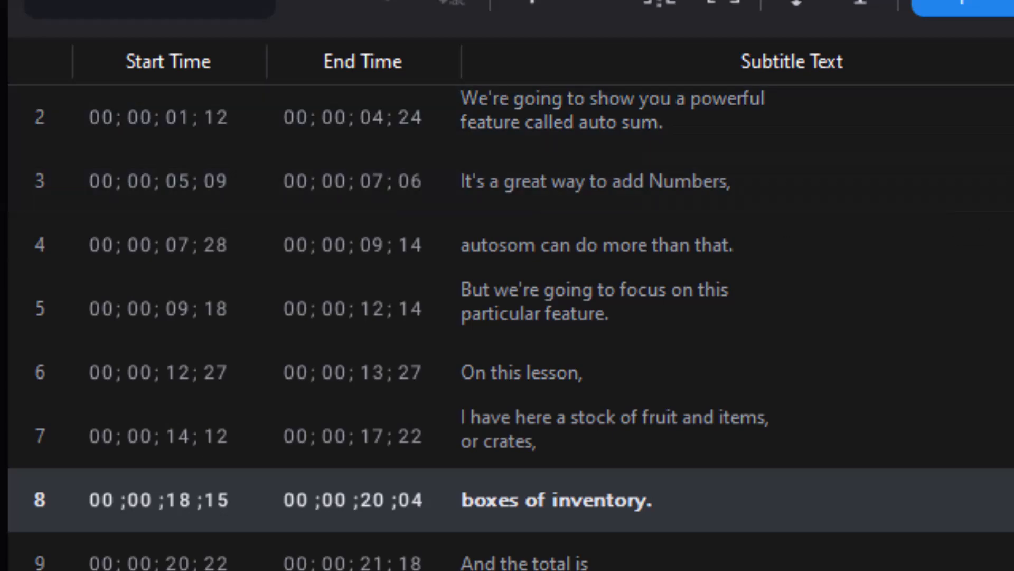
pyautogui.scroll(-3)
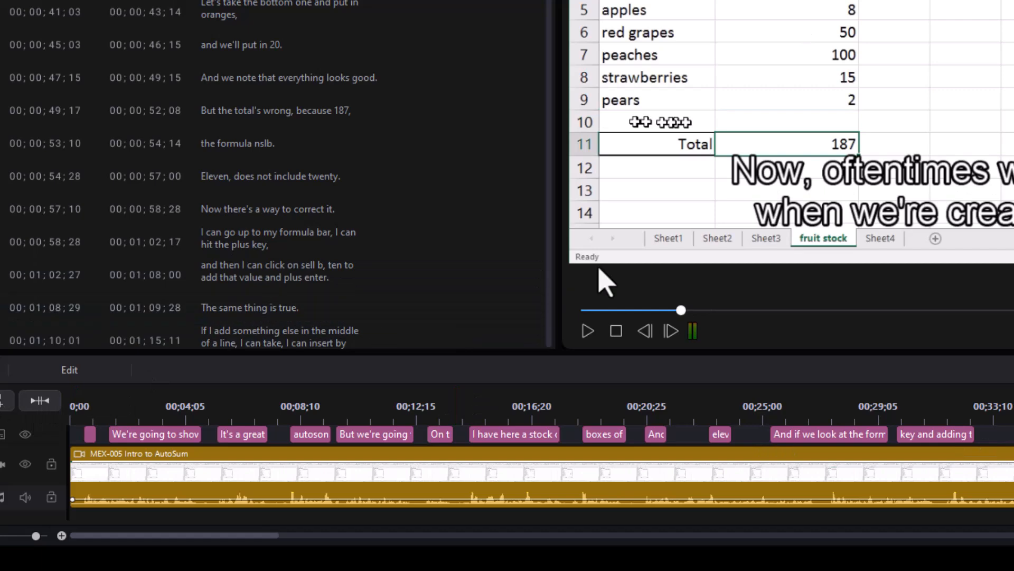
pyautogui.moveTo(730, 94)
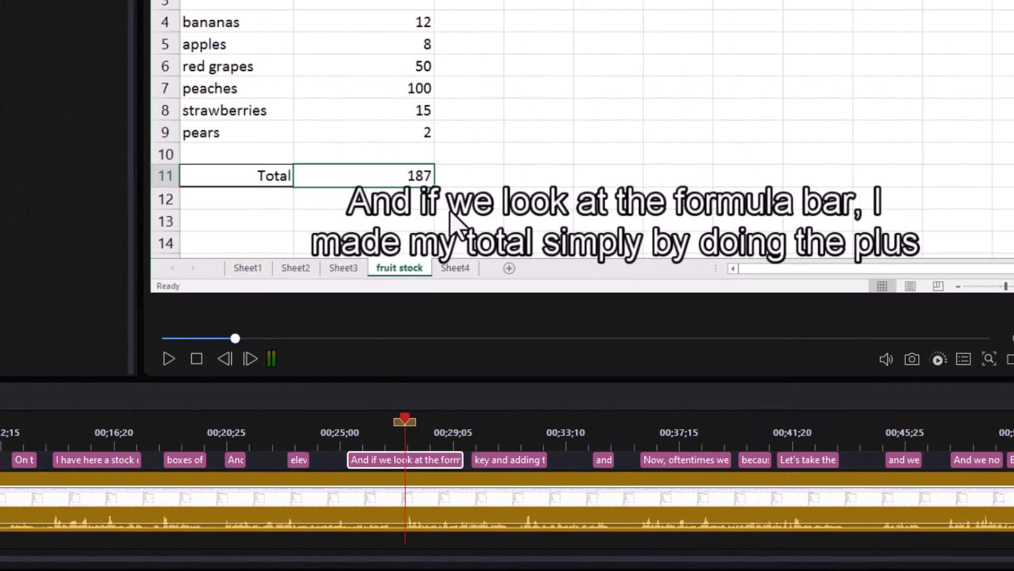
pyautogui.moveTo(427, 229)
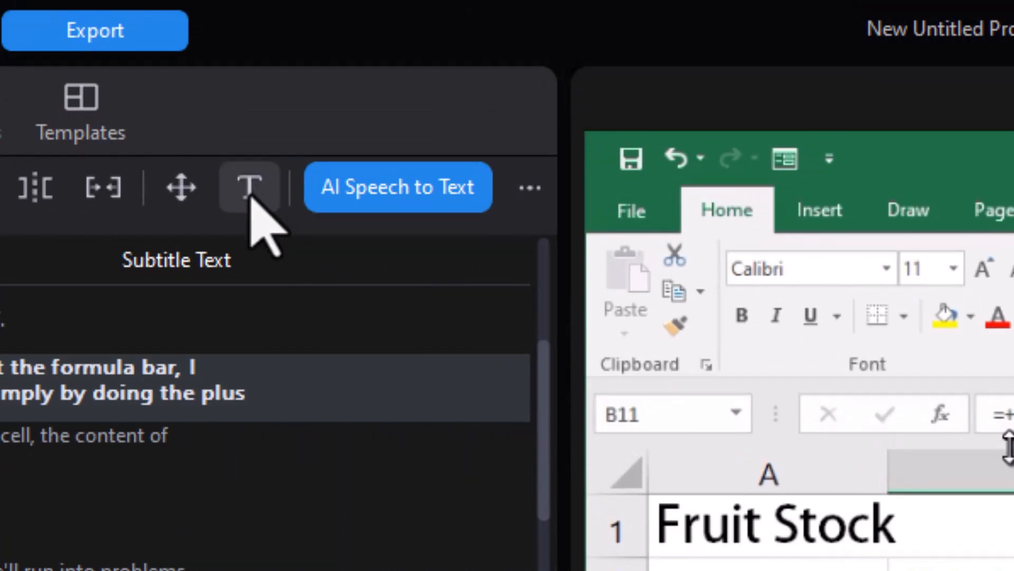
# Remove the text border and set the subtitle text colour to pure blue (0000FF)
pyautogui.click(249, 187)
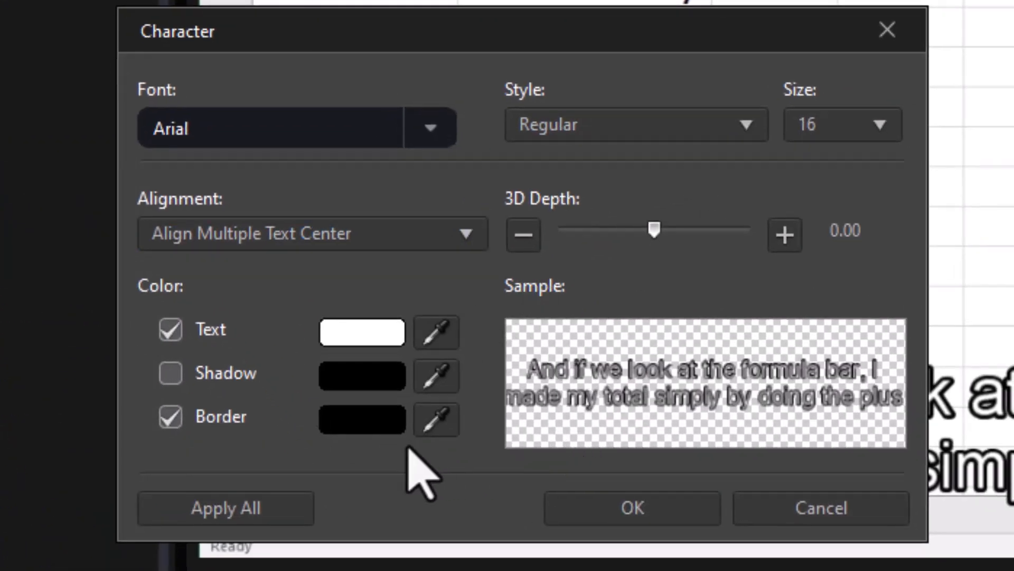
pyautogui.click(170, 416)
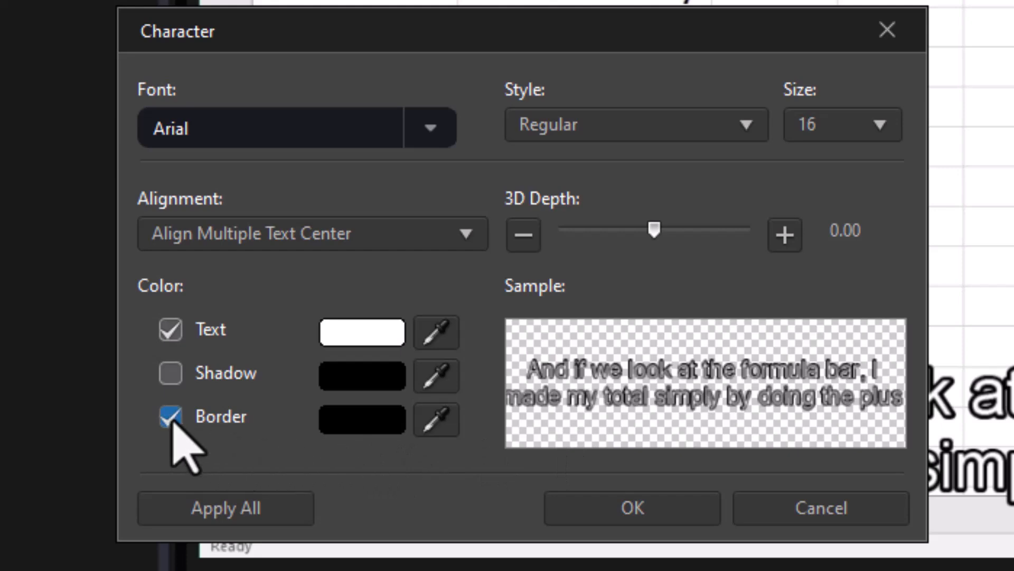
pyautogui.click(171, 416)
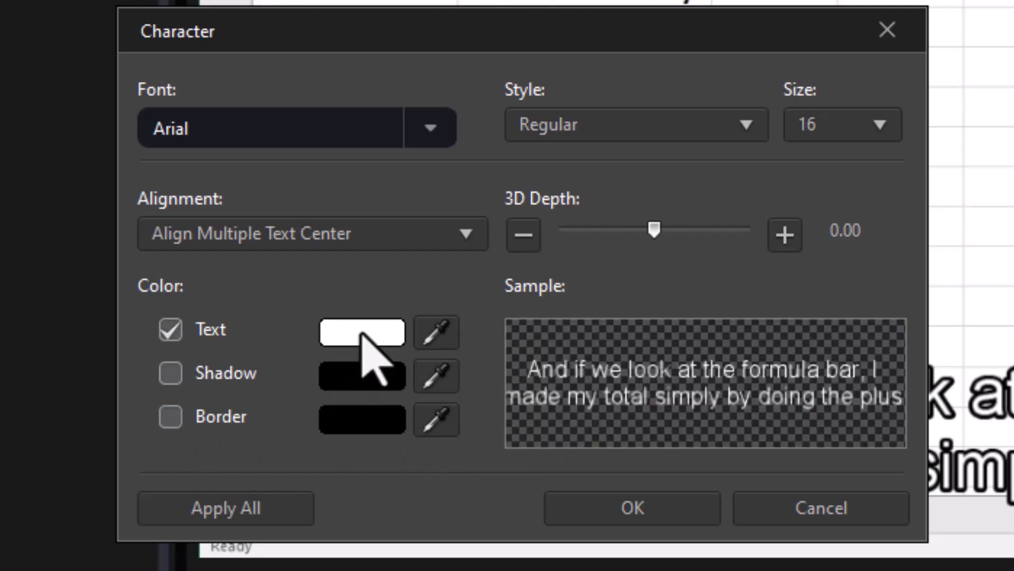
pyautogui.click(362, 331)
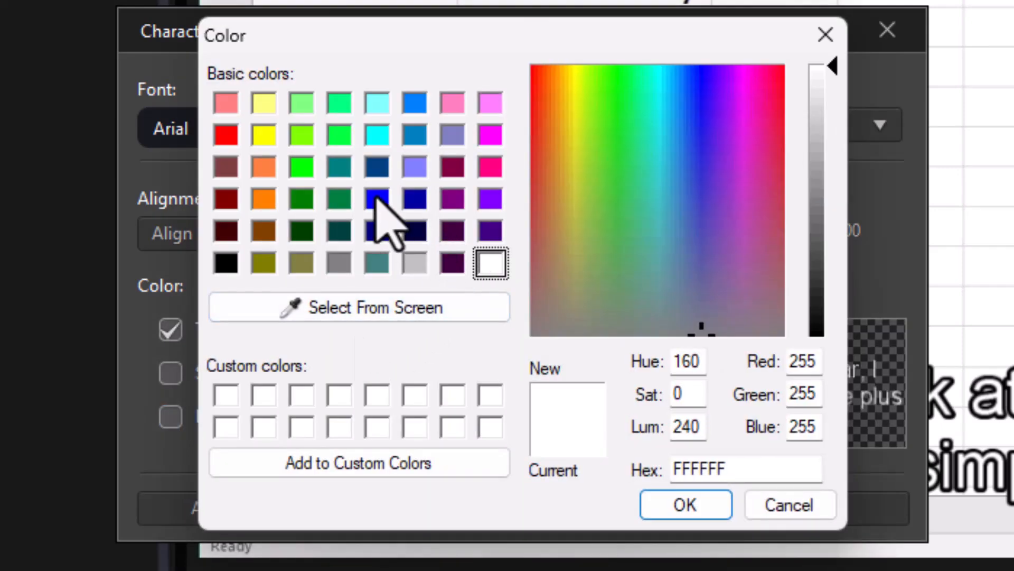
pyautogui.click(377, 198)
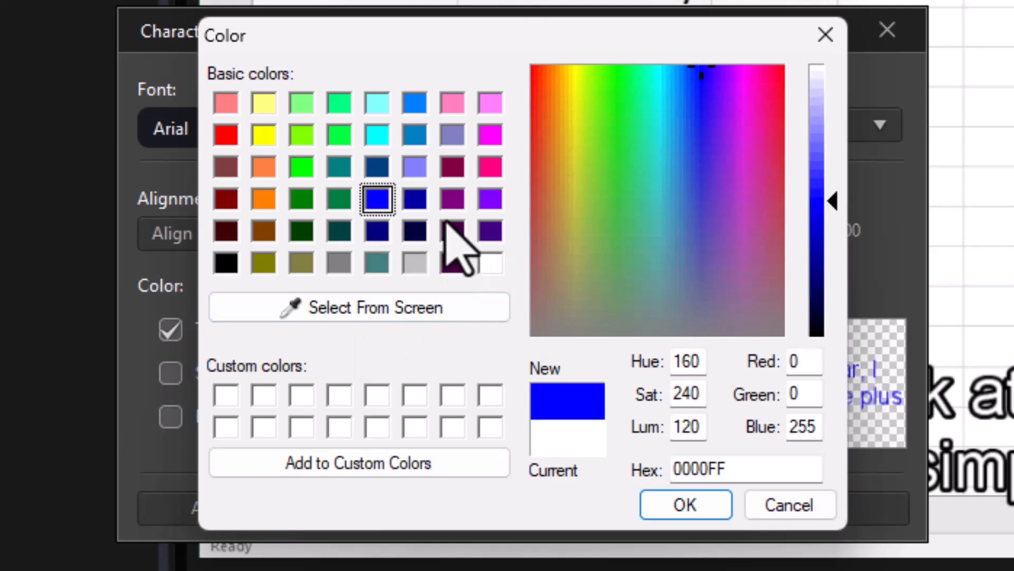
pyautogui.click(684, 504)
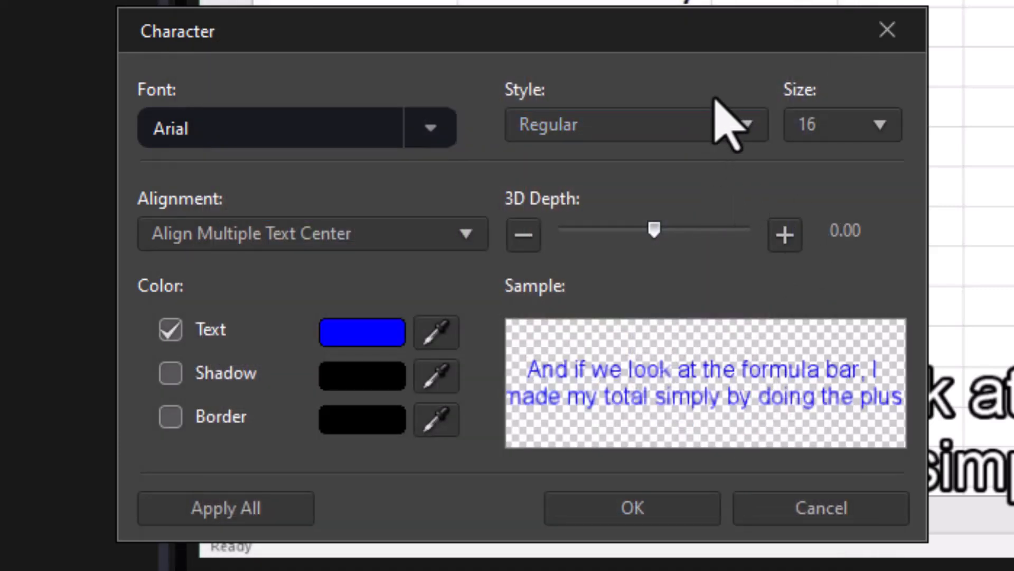
# Make the text Bold with centred multi-line alignment and confirm the character settings
pyautogui.click(624, 125)
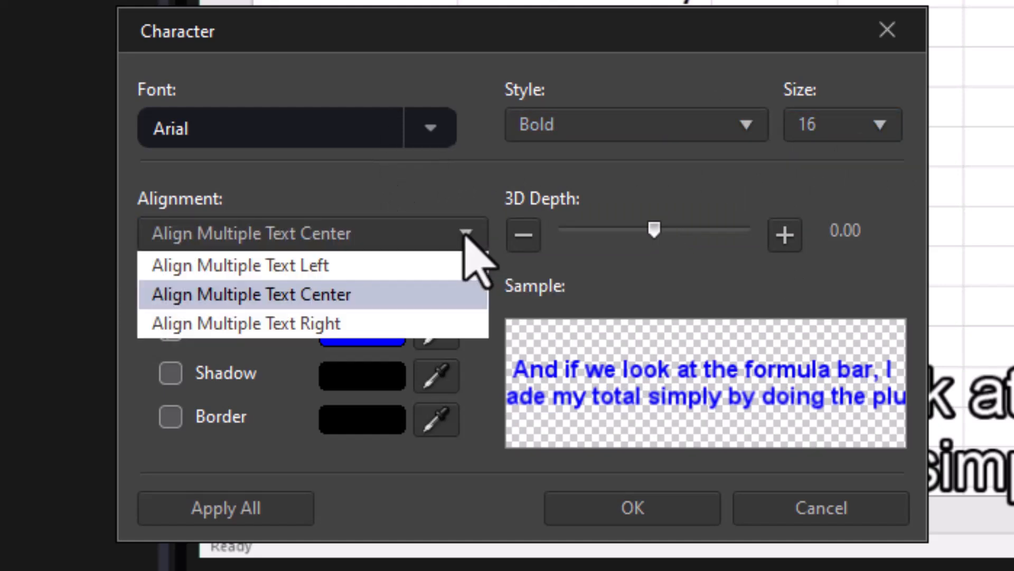
pyautogui.click(252, 295)
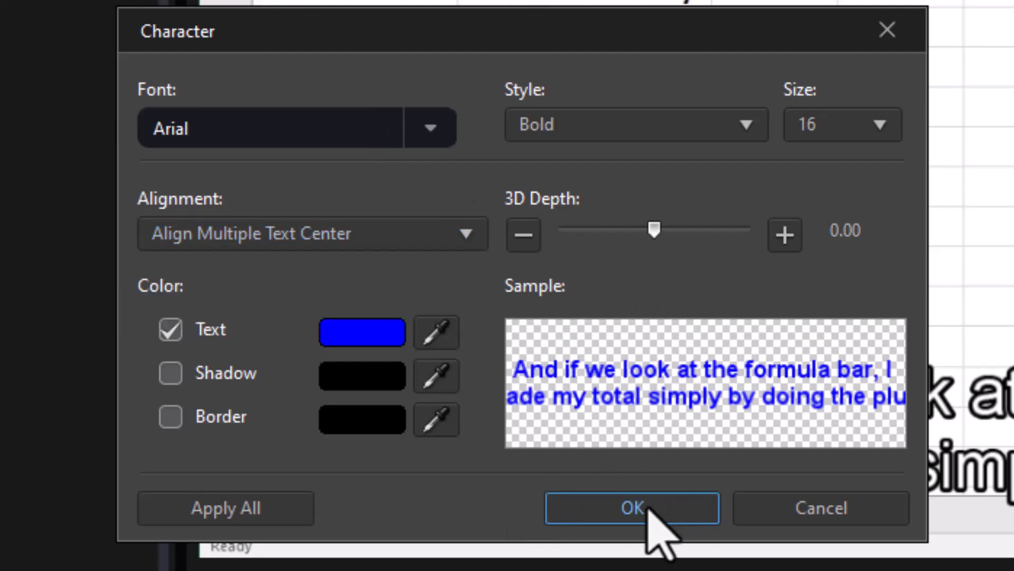
pyautogui.click(632, 508)
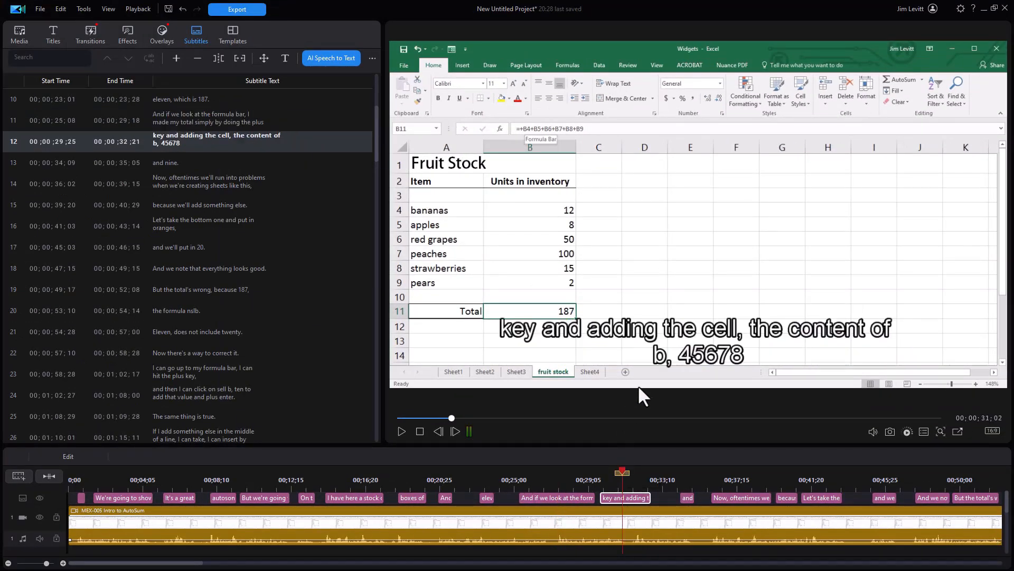
pyautogui.moveTo(637, 420)
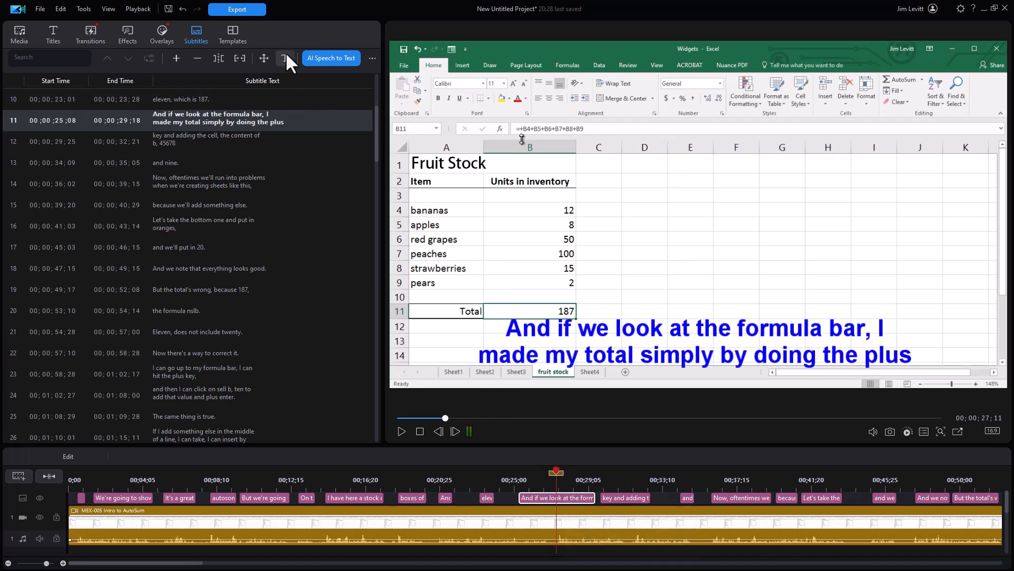
# Reopen the character settings and confirm the bold blue style for the subtitles
pyautogui.click(284, 57)
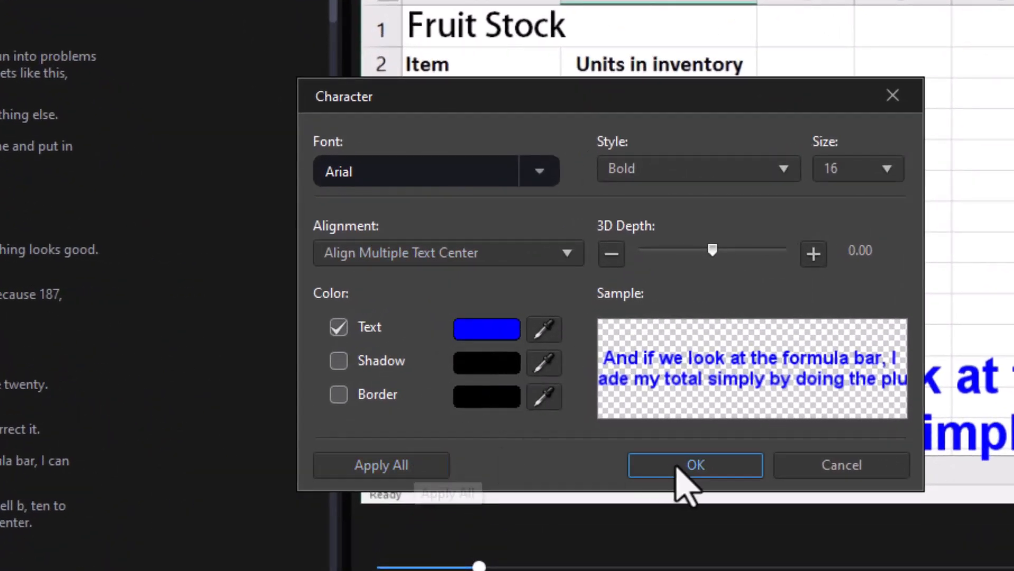
pyautogui.click(695, 465)
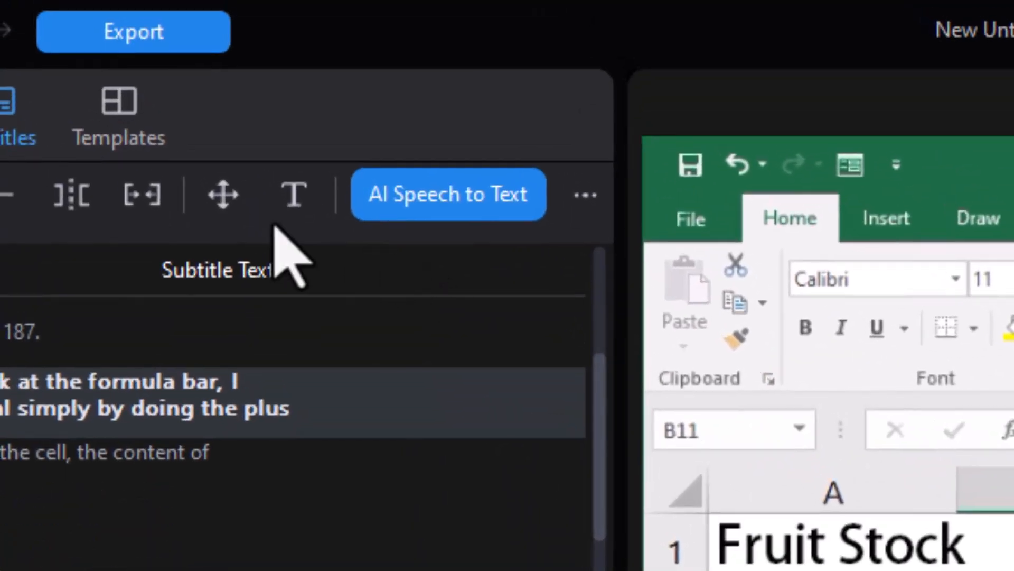
pyautogui.moveTo(222, 194)
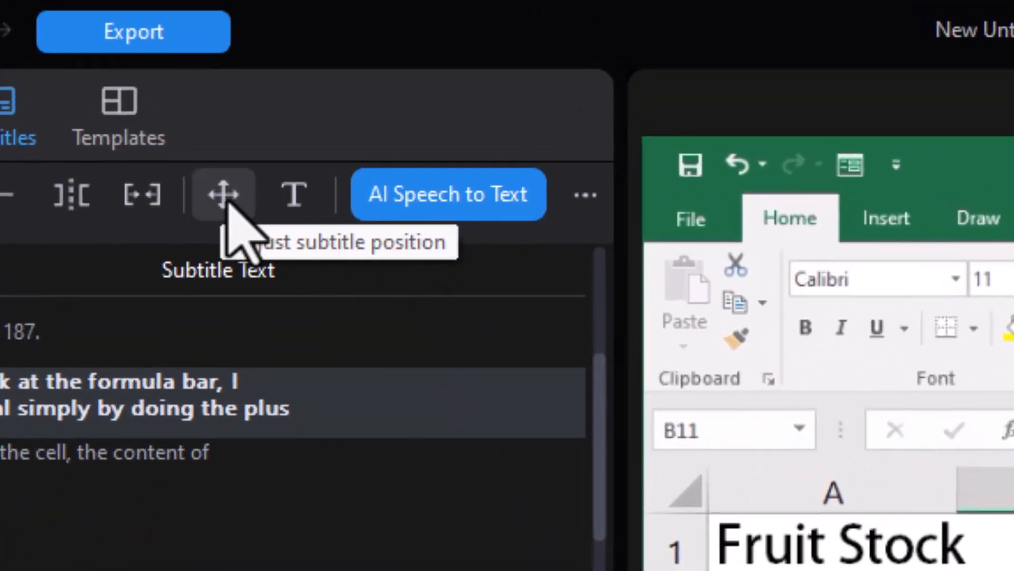
# Set the subtitle Y position to about 0.86 near the bottom and apply it to all subtitles
pyautogui.click(223, 195)
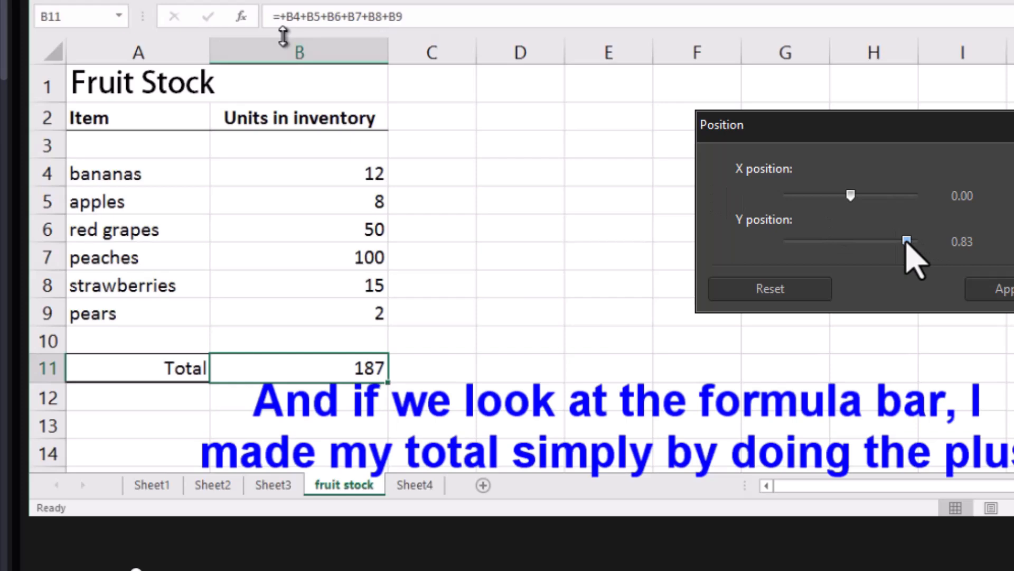
pyautogui.moveTo(905, 240); pyautogui.dragTo(880, 241)
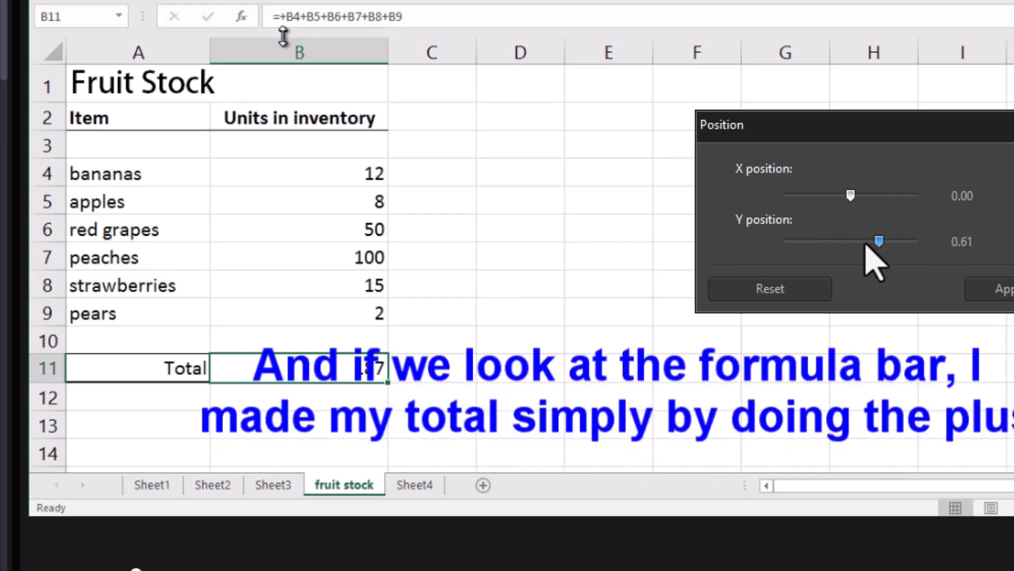
pyautogui.moveTo(879, 241); pyautogui.dragTo(917, 241)
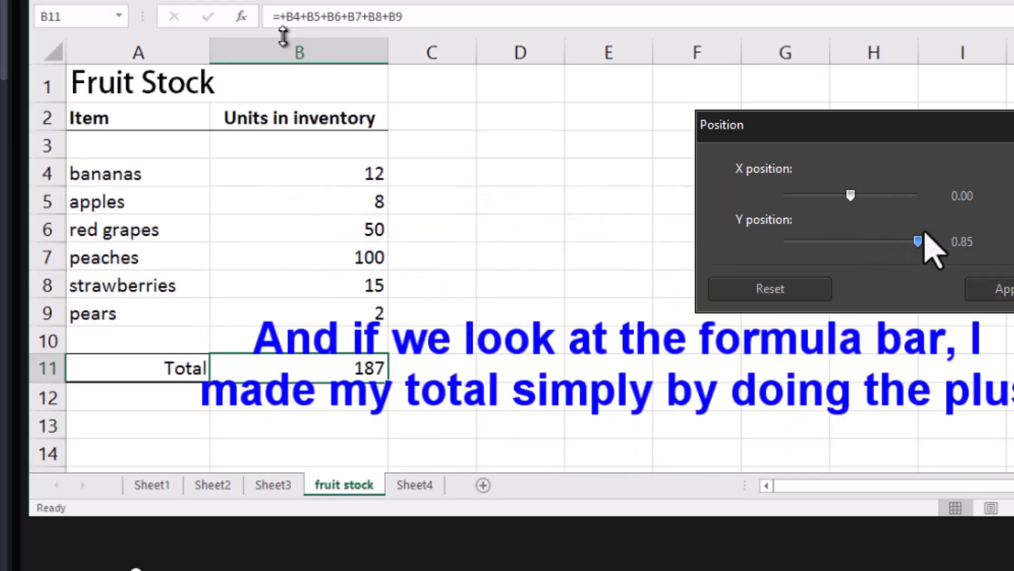
pyautogui.moveTo(918, 241); pyautogui.dragTo(901, 241)
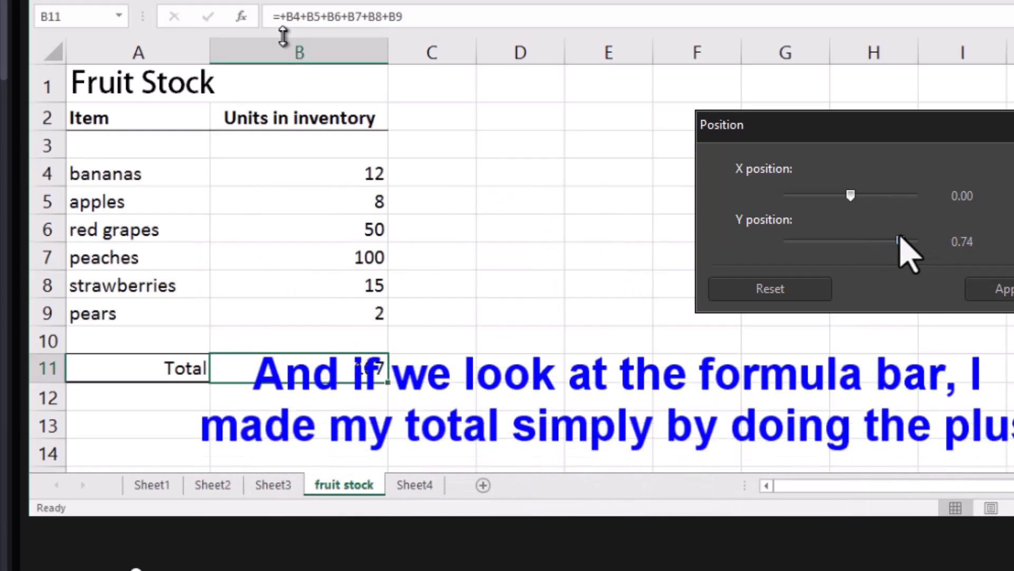
pyautogui.moveTo(899, 241); pyautogui.dragTo(903, 241)
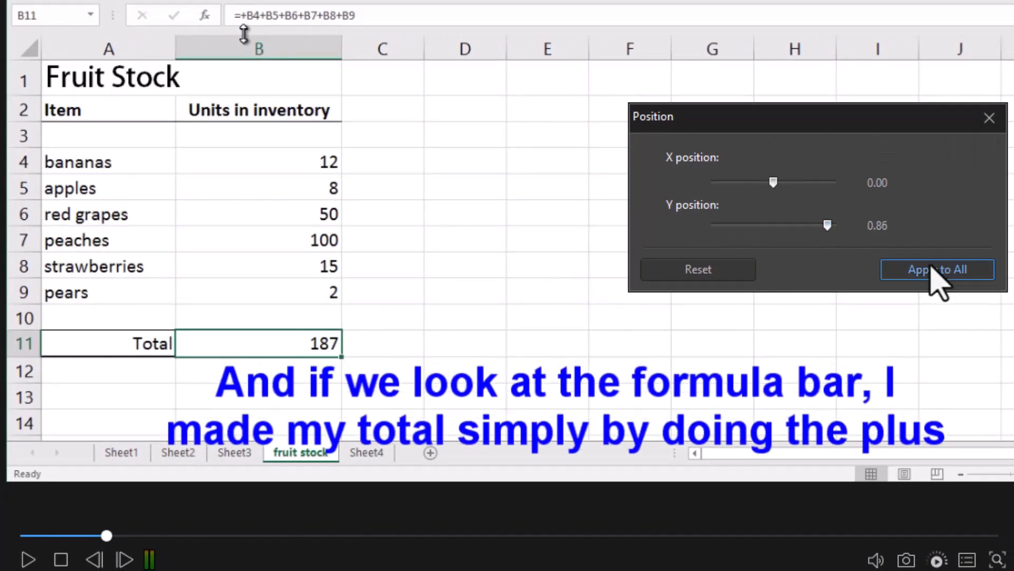
pyautogui.click(938, 269)
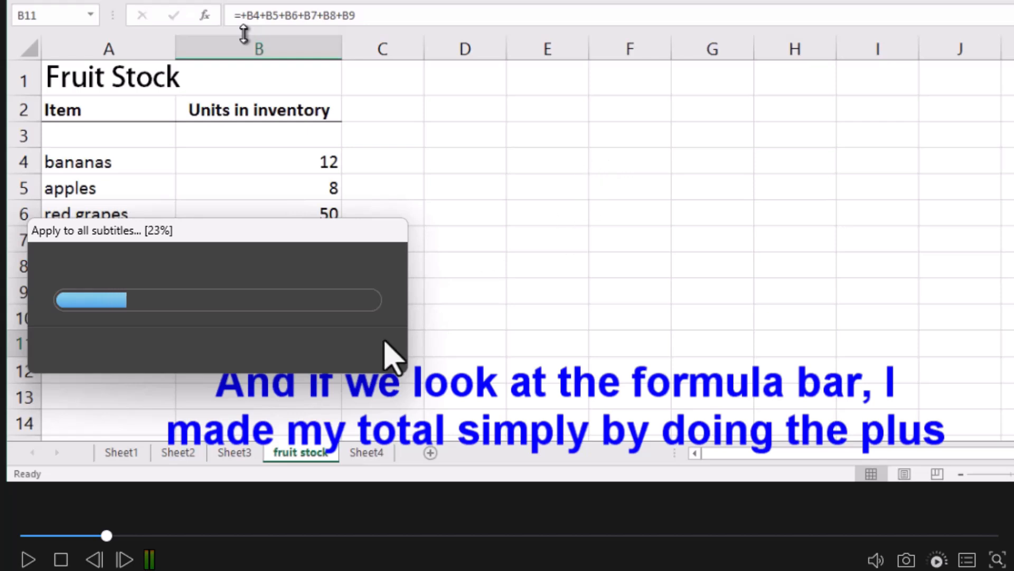
pyautogui.moveTo(457, 313)
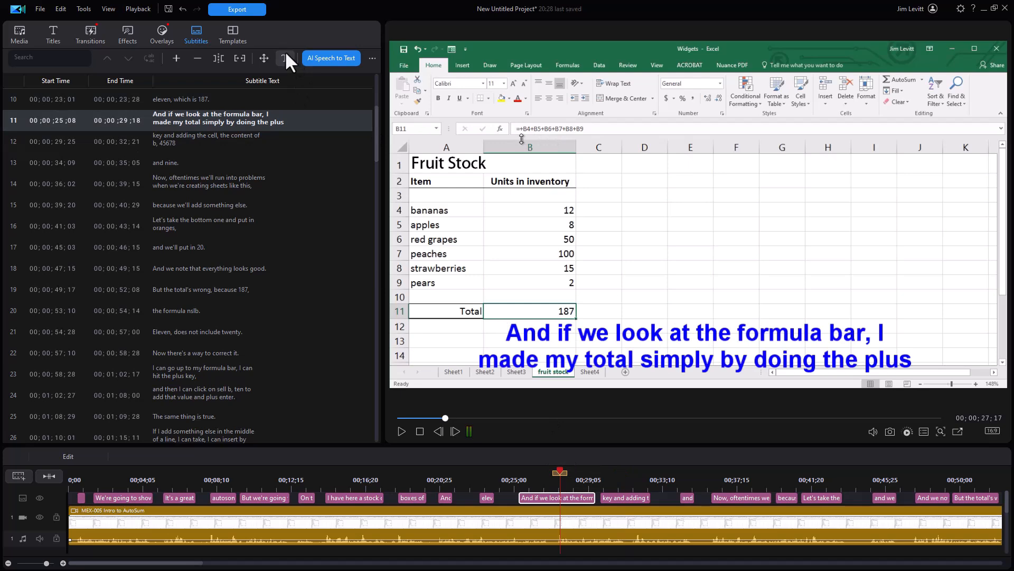
pyautogui.click(285, 59)
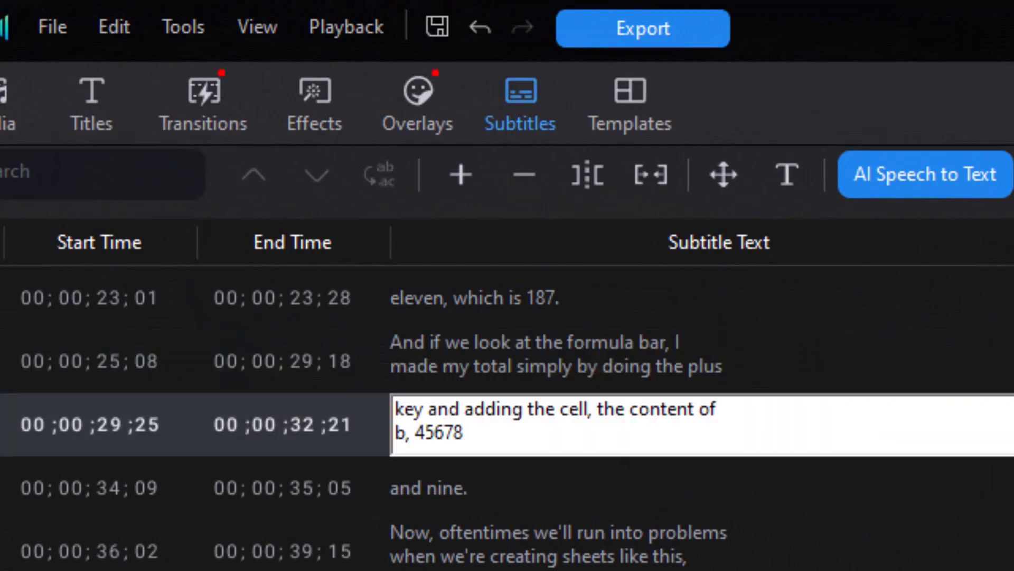
pyautogui.click(396, 408)
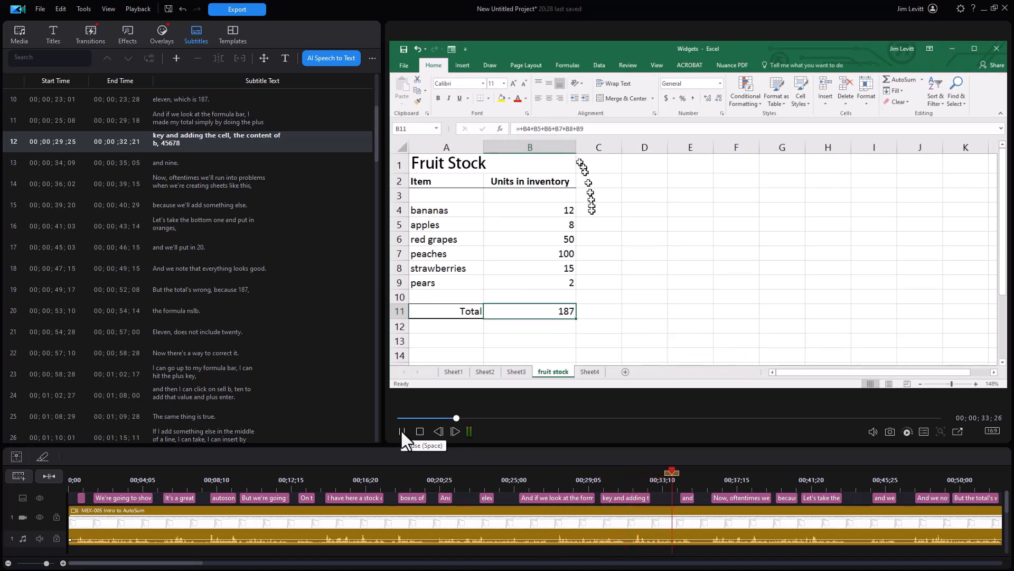
pyautogui.click(402, 430)
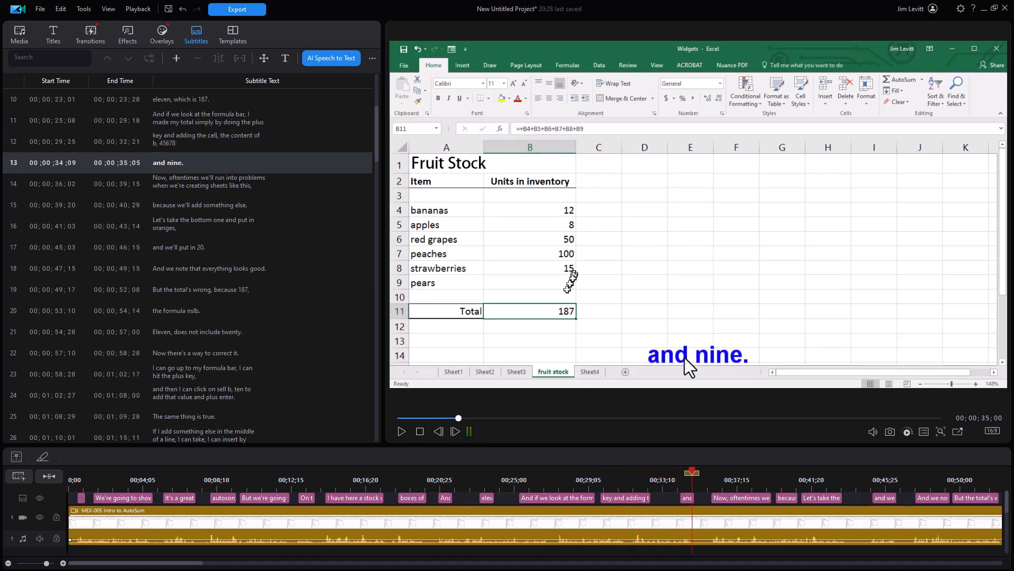
pyautogui.moveTo(631, 470)
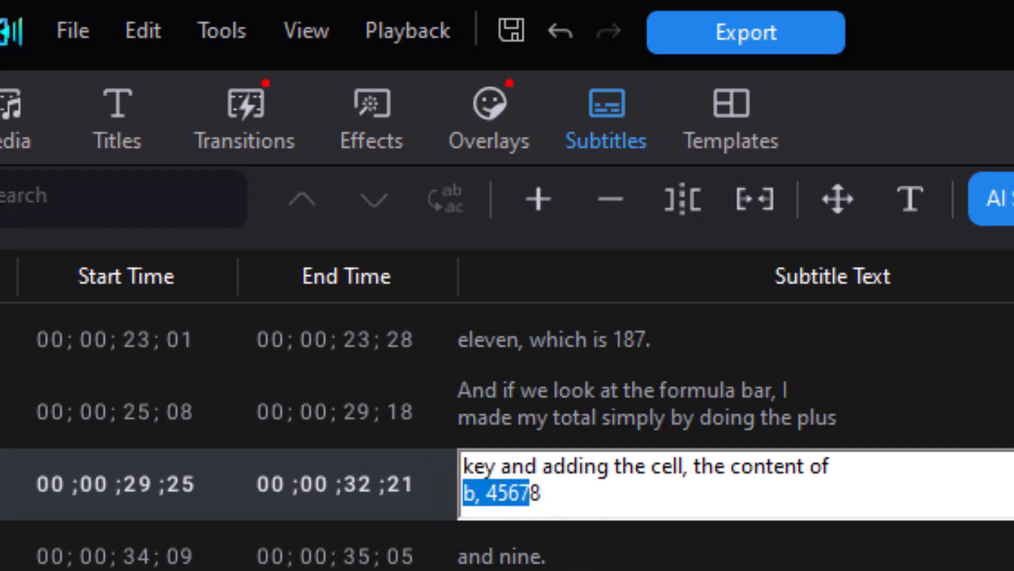
# Replace 'b, 45678' in subtitle 12 with 'B-4-5-6-7-8-9'
pyautogui.write('B-48')
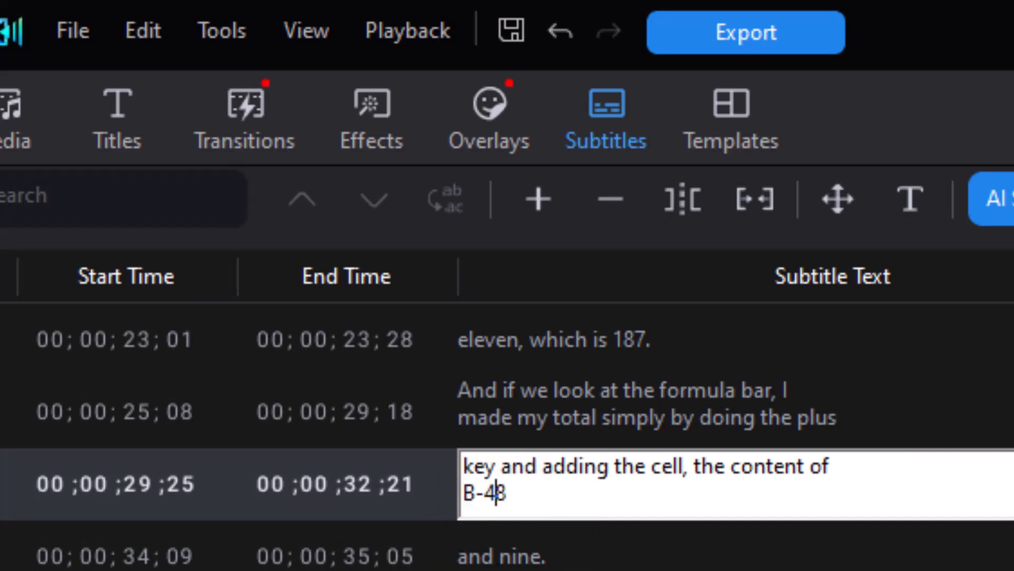
pyautogui.write('-5-6-7-88')
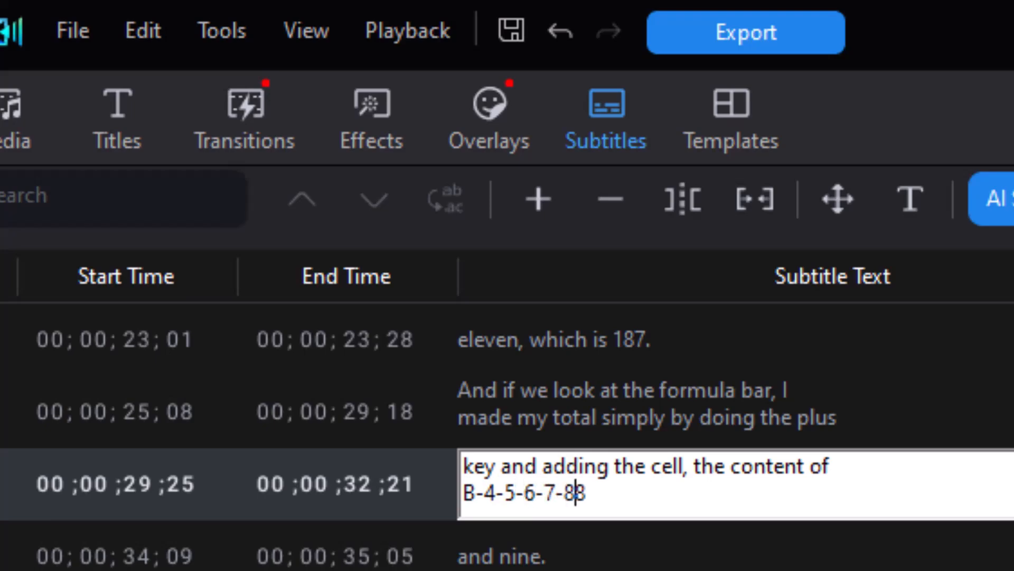
pyautogui.write('9')
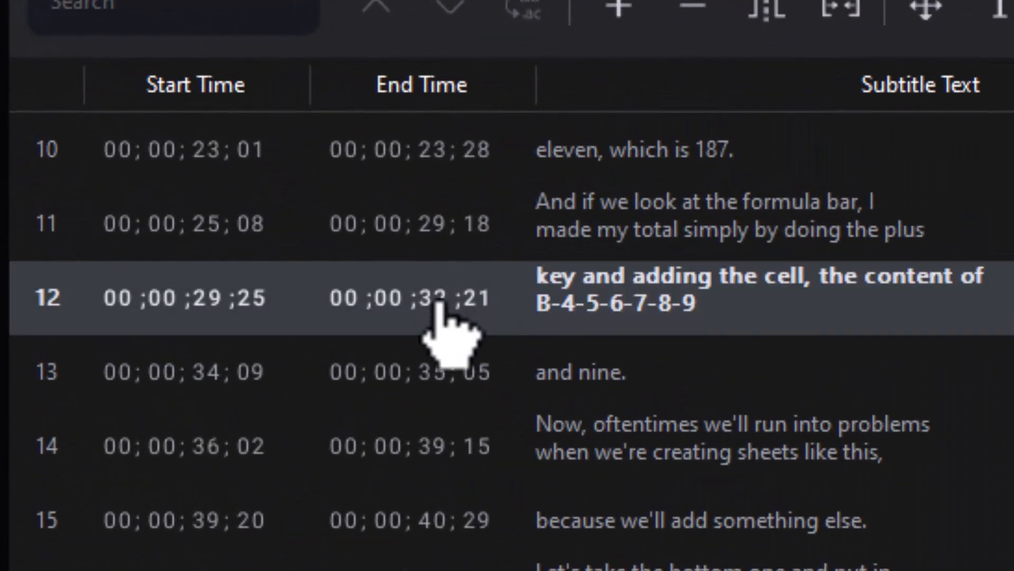
# Extend subtitle 12's end time from 00;00;32;21 to 00;00;34;02 by dragging its clip edge
pyautogui.click(433, 299)
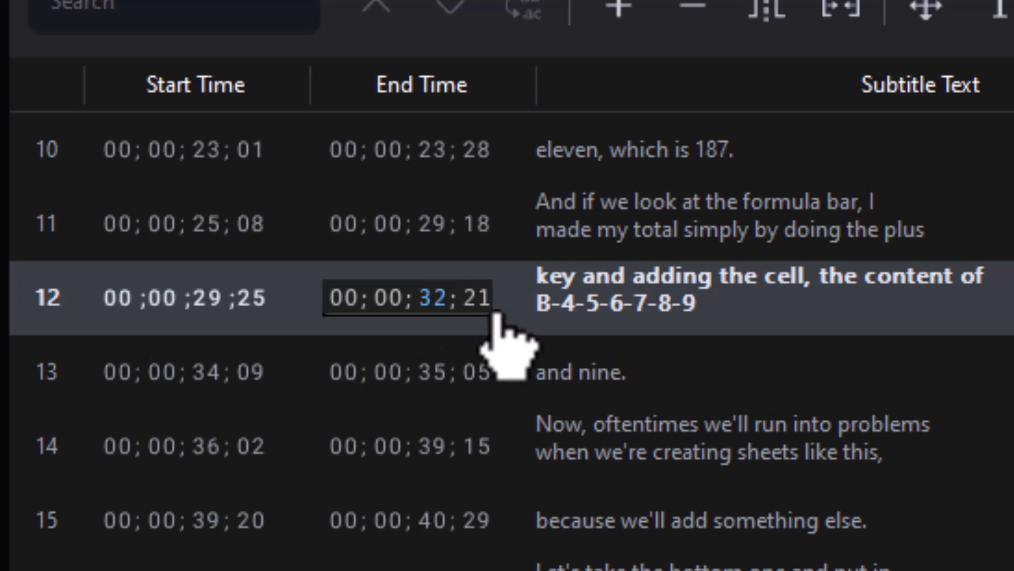
pyautogui.click(430, 299)
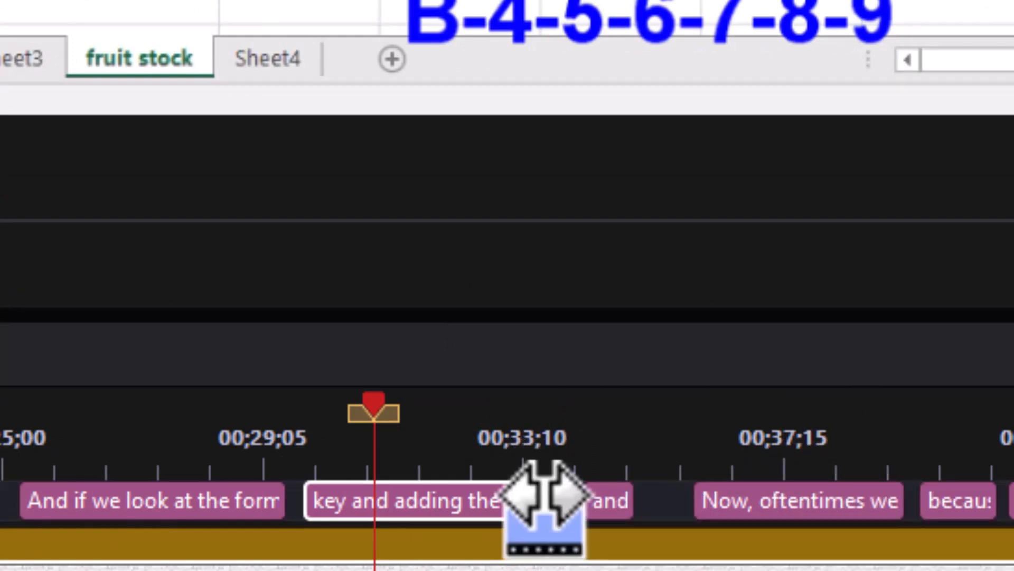
pyautogui.moveTo(375, 412); pyautogui.dragTo(566, 412)
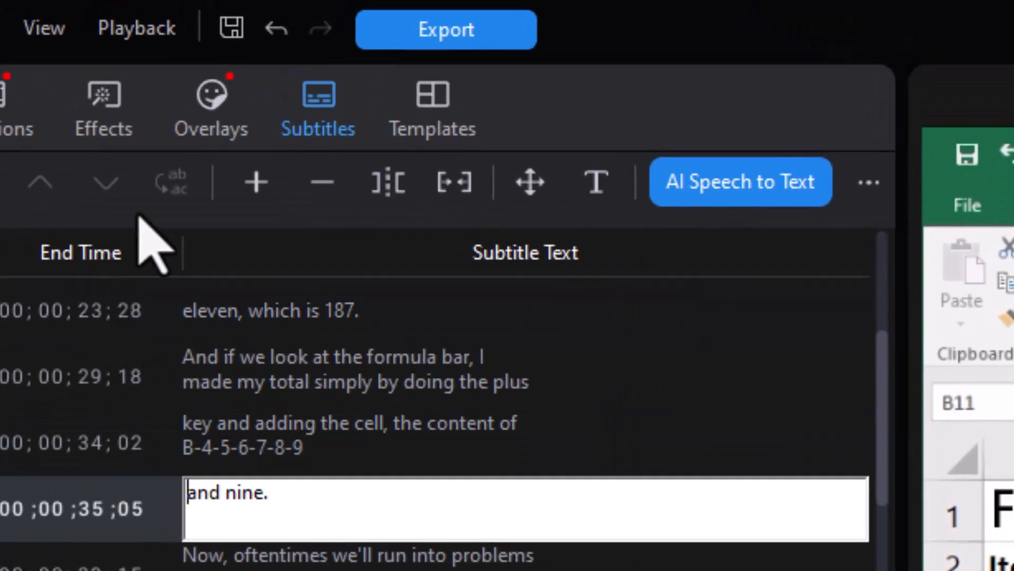
pyautogui.moveTo(321, 182)
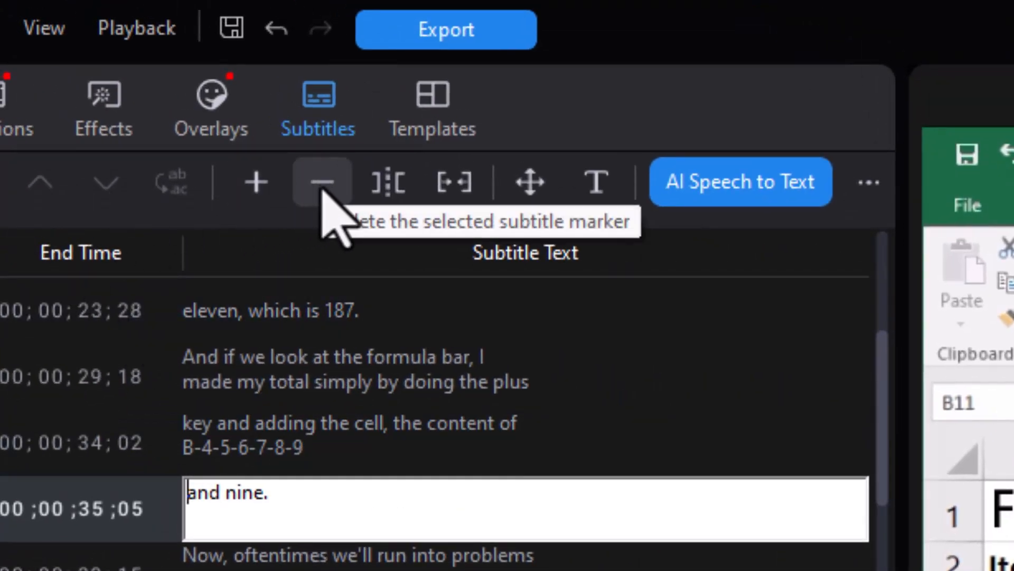
# Delete the 'and nine.' subtitle so subtitle 12 runs until 00;00;35;01
pyautogui.click(321, 182)
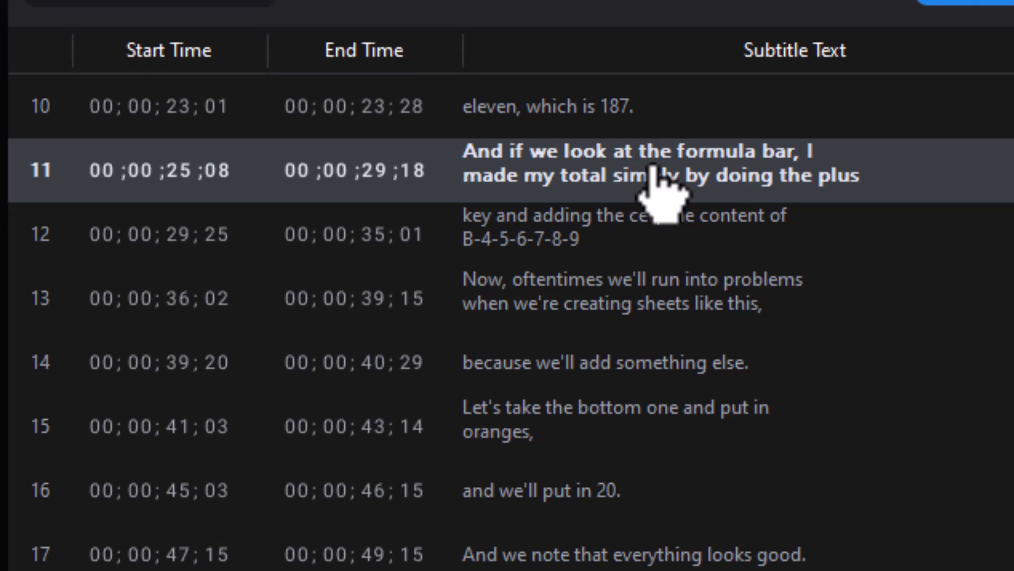
# Split subtitle 11 so the first part ends at 'And if we look at the formula bar,'
pyautogui.doubleClick(647, 168)
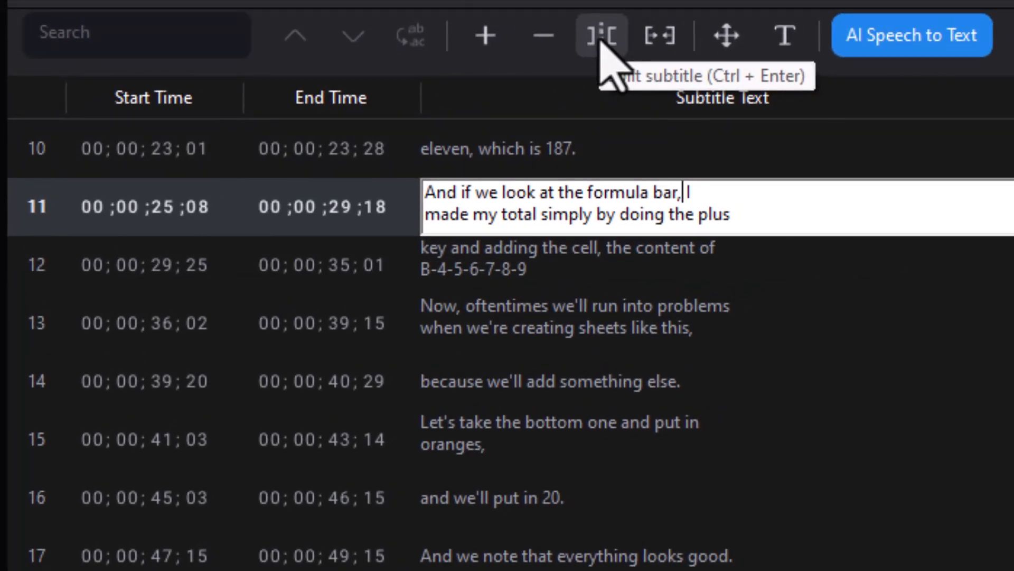
pyautogui.click(600, 35)
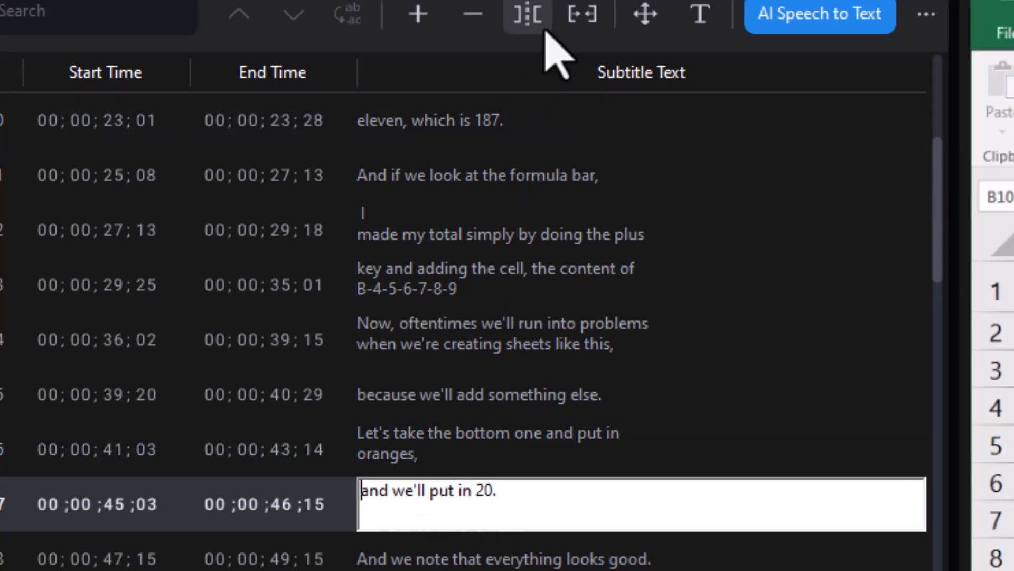
pyautogui.moveTo(580, 19)
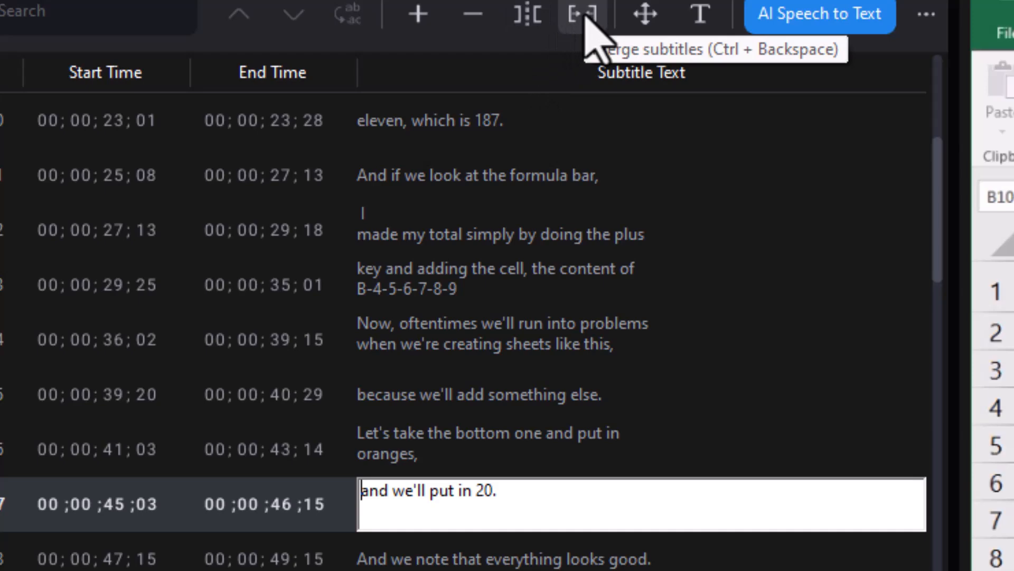
# Merge 'and we'll put in 20.' into the preceding oranges subtitle
pyautogui.click(580, 15)
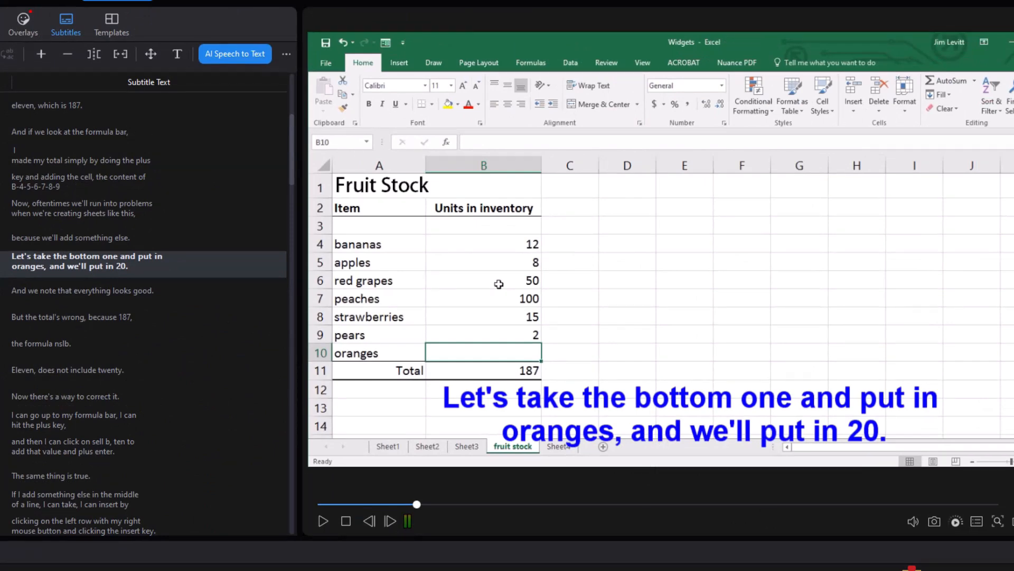
pyautogui.moveTo(585, 414)
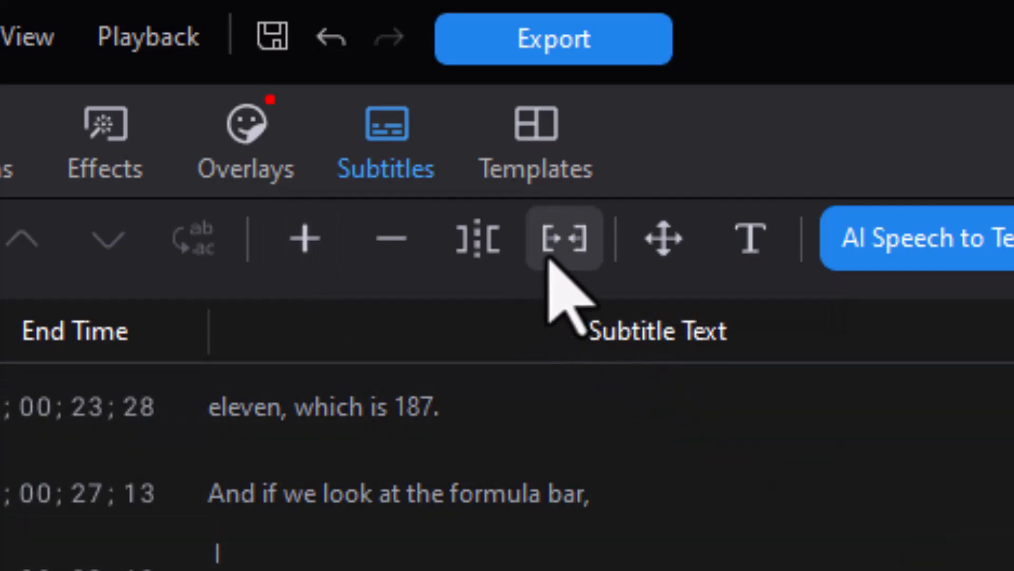
pyautogui.moveTo(601, 350)
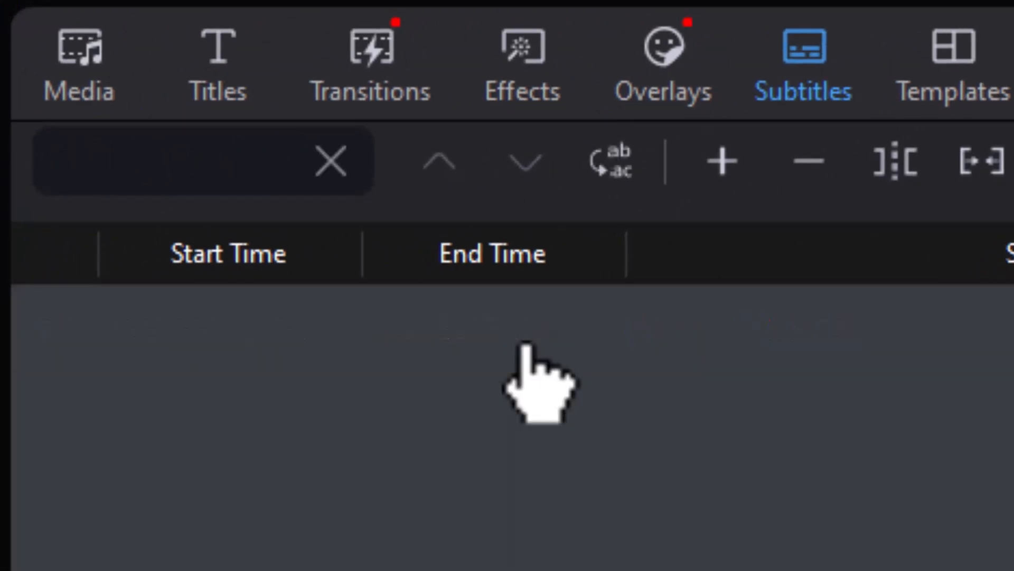
# Search the subtitles for 'auto'/'autosome' and locate the misspelled matches in lines 38 and 39
pyautogui.write('auto')
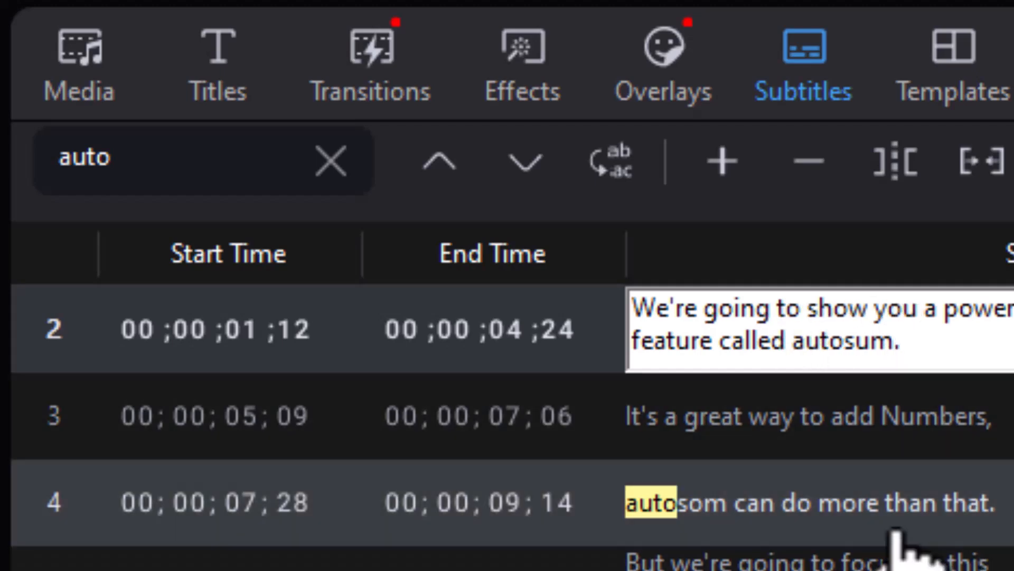
pyautogui.click(526, 160)
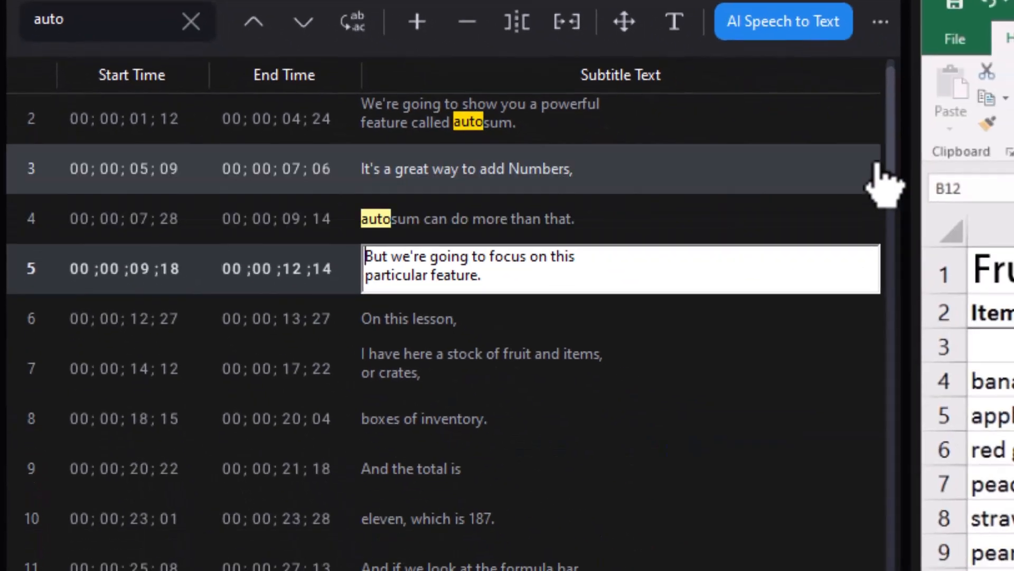
pyautogui.scroll(-3)
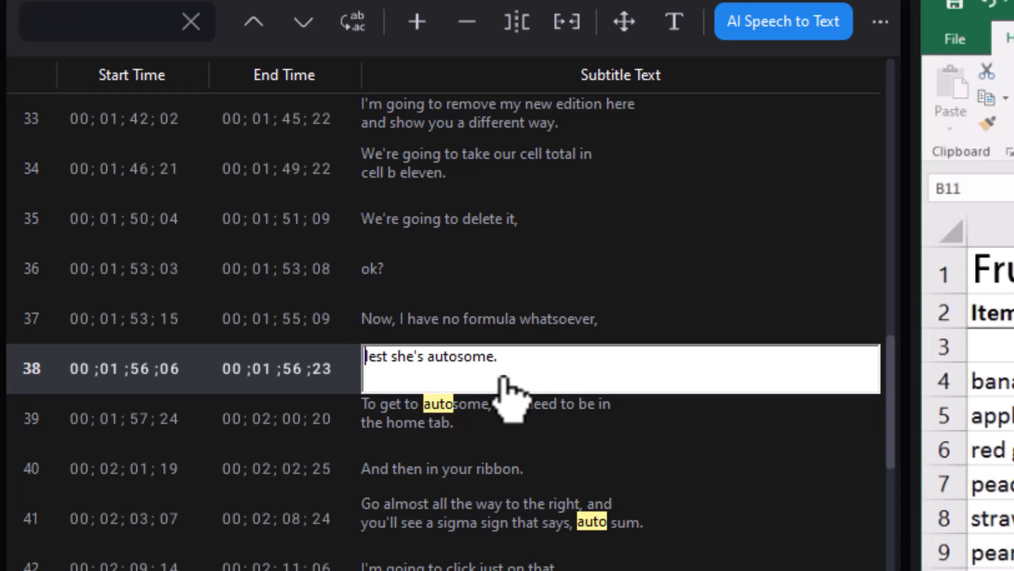
pyautogui.write('autosome')
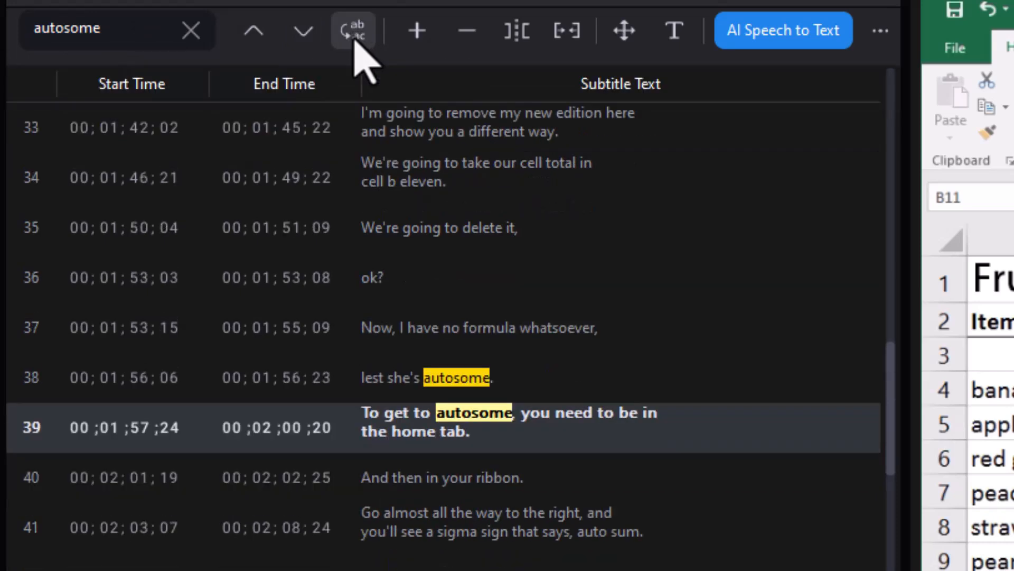
# Replace every 'autosome' with 'AutoSum' using Replace then Replace All, and check the corrected line
pyautogui.click(353, 29)
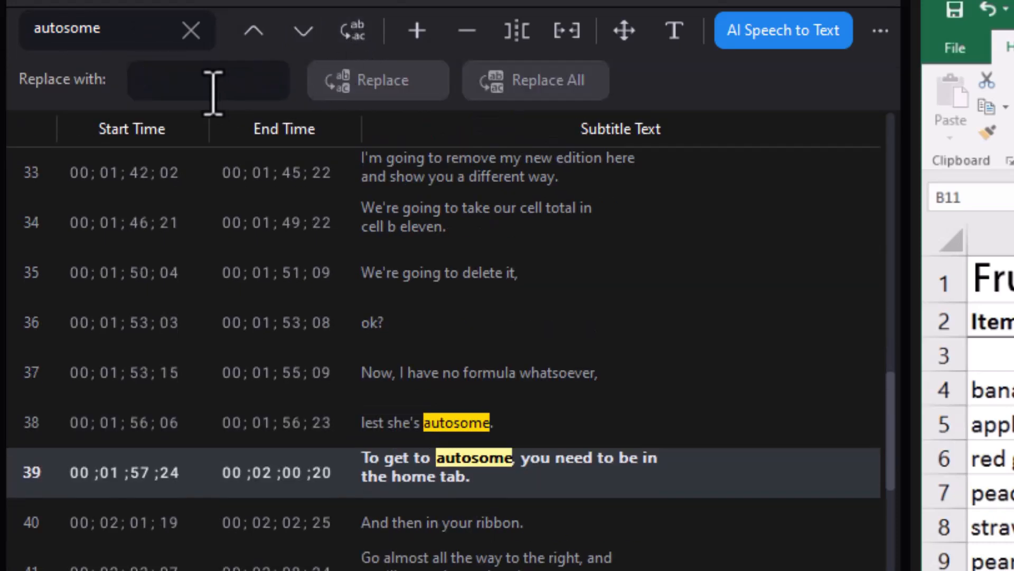
pyautogui.write('Auto')
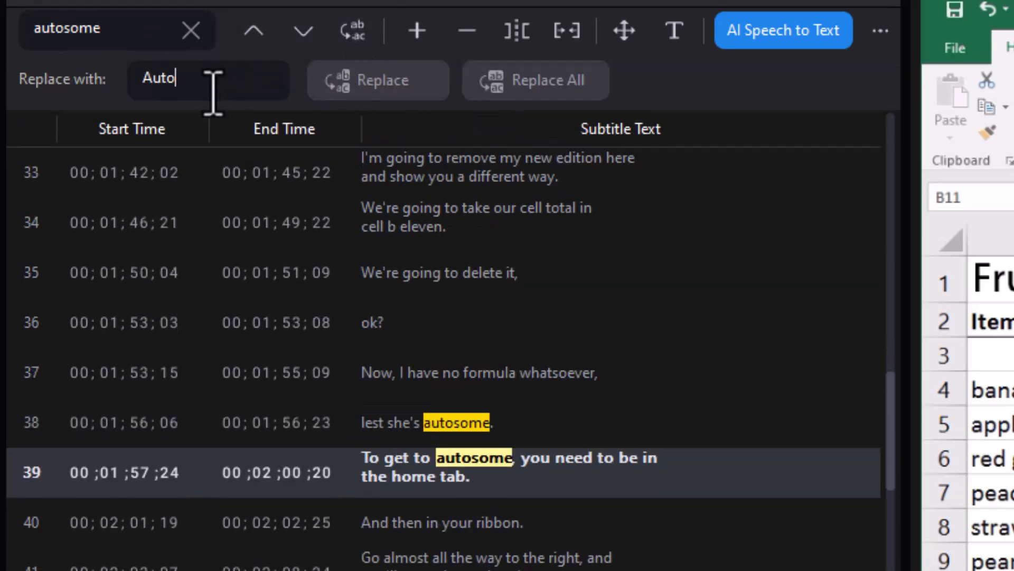
pyautogui.write('So')
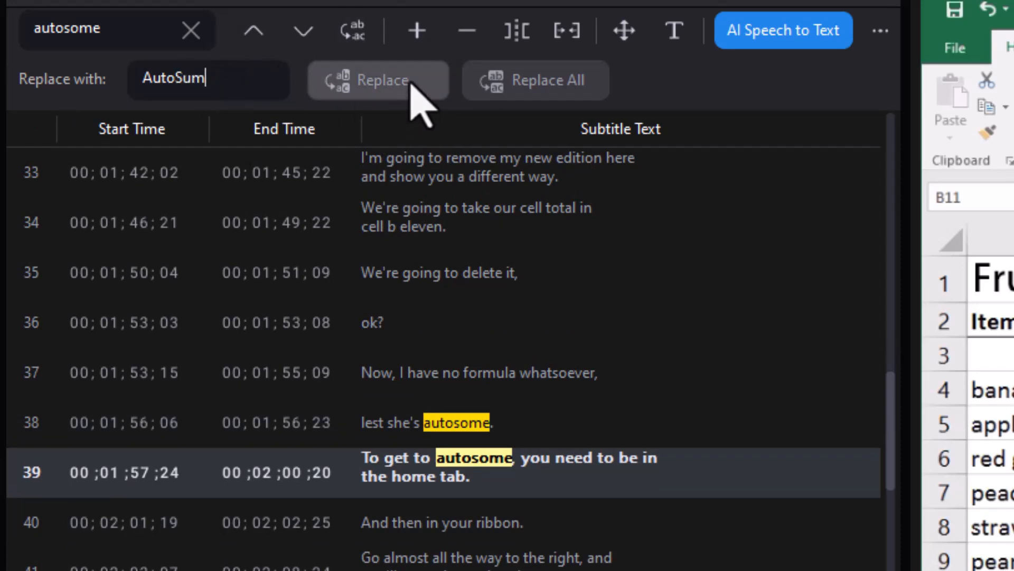
pyautogui.click(378, 80)
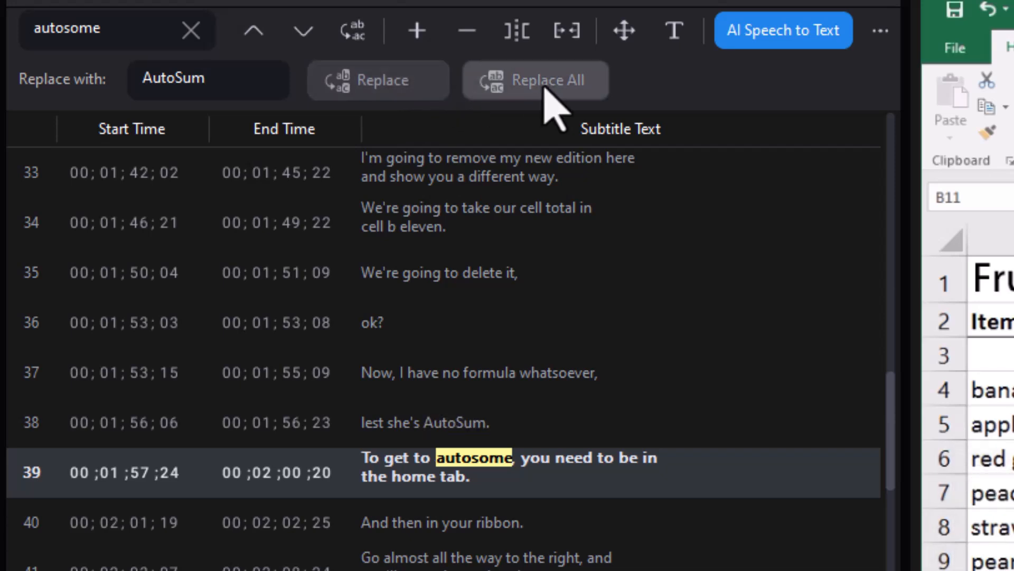
pyautogui.click(535, 80)
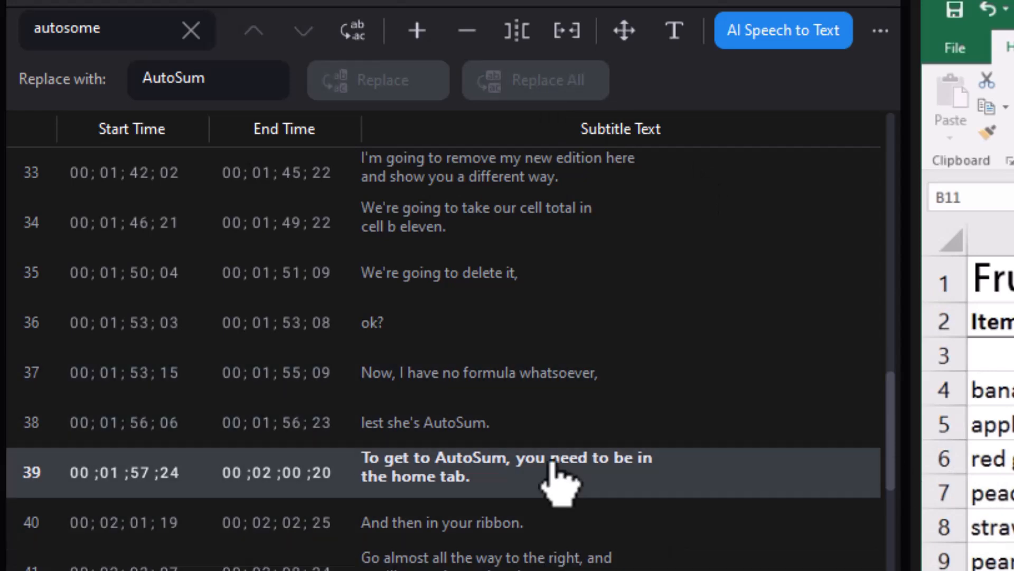
pyautogui.click(116, 30)
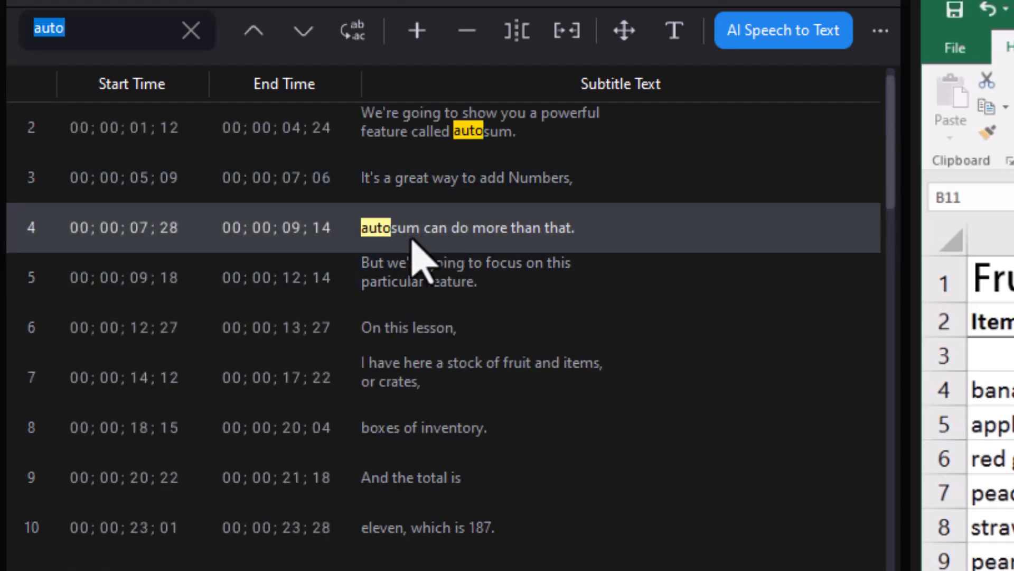
# Scroll through the subtitle list reviewing the remaining 'auto' matches
pyautogui.scroll(-3)
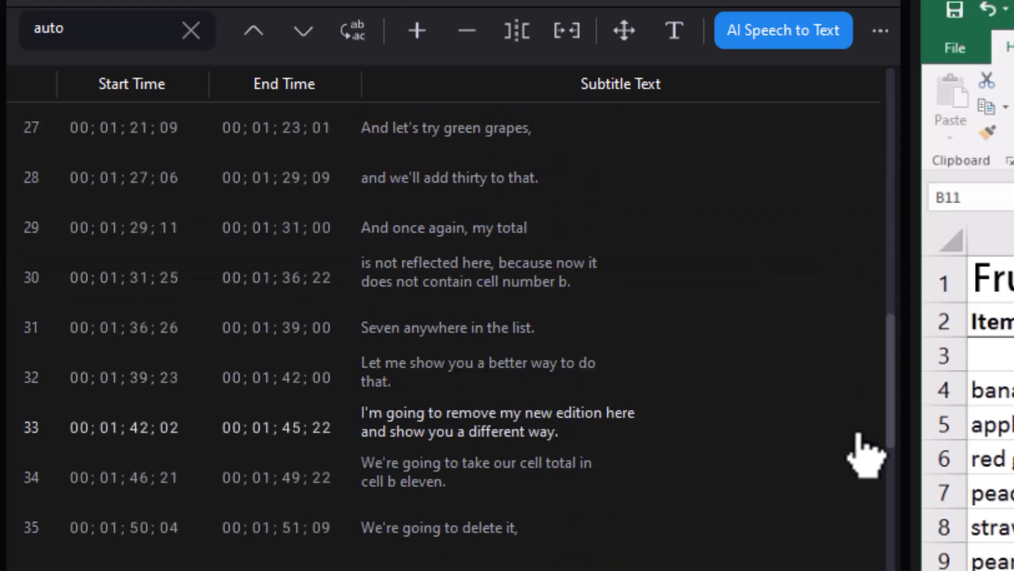
pyautogui.scroll(-3)
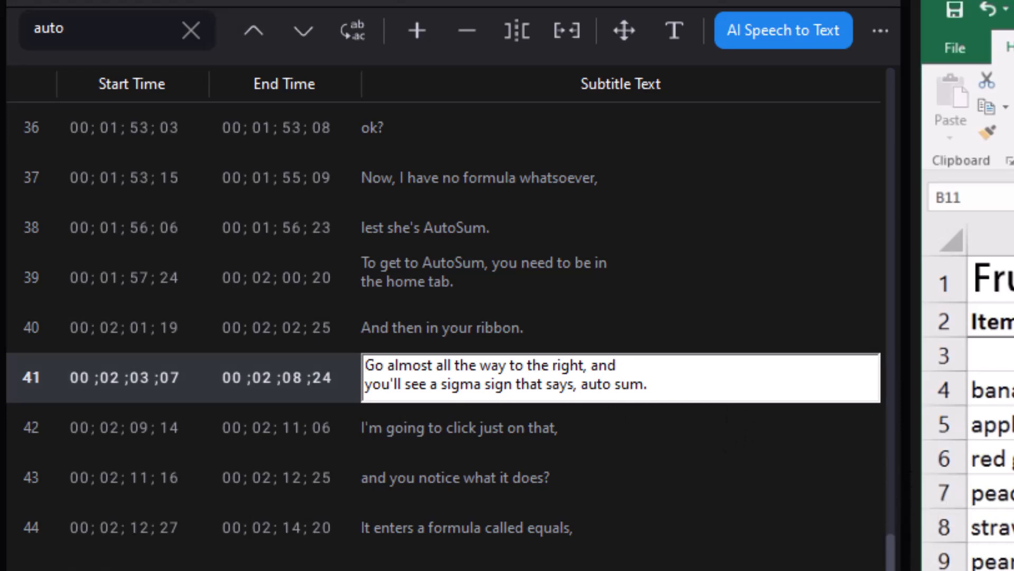
pyautogui.scroll(-3)
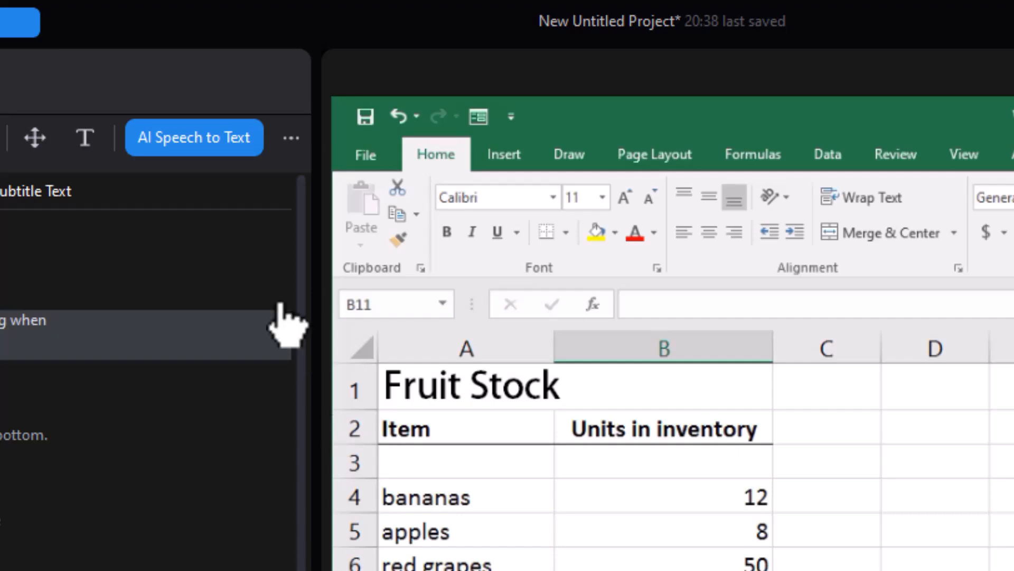
# Show the extra subtitle options, including Import/Export SRT and clear
pyautogui.click(290, 137)
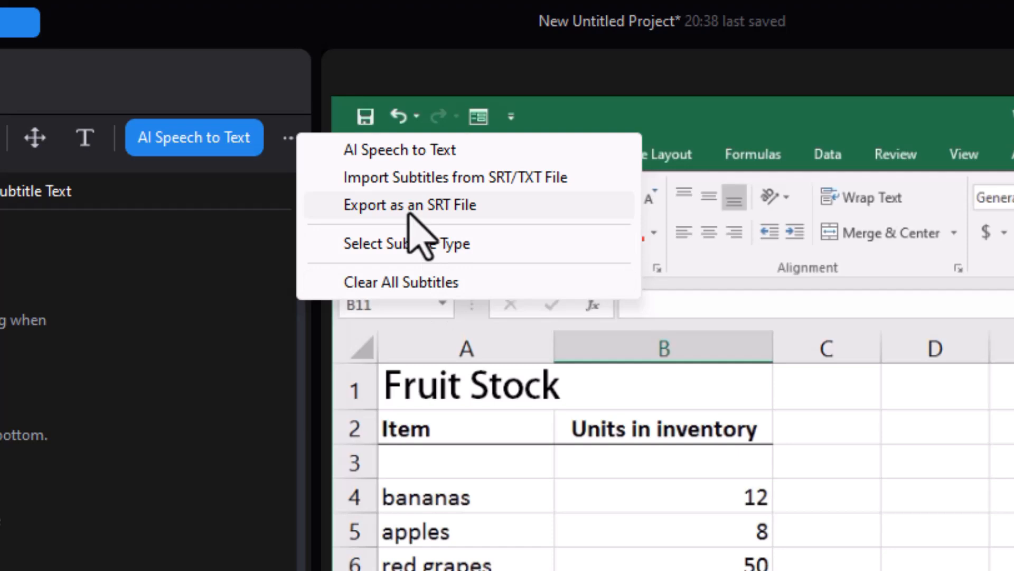
pyautogui.moveTo(191, 394)
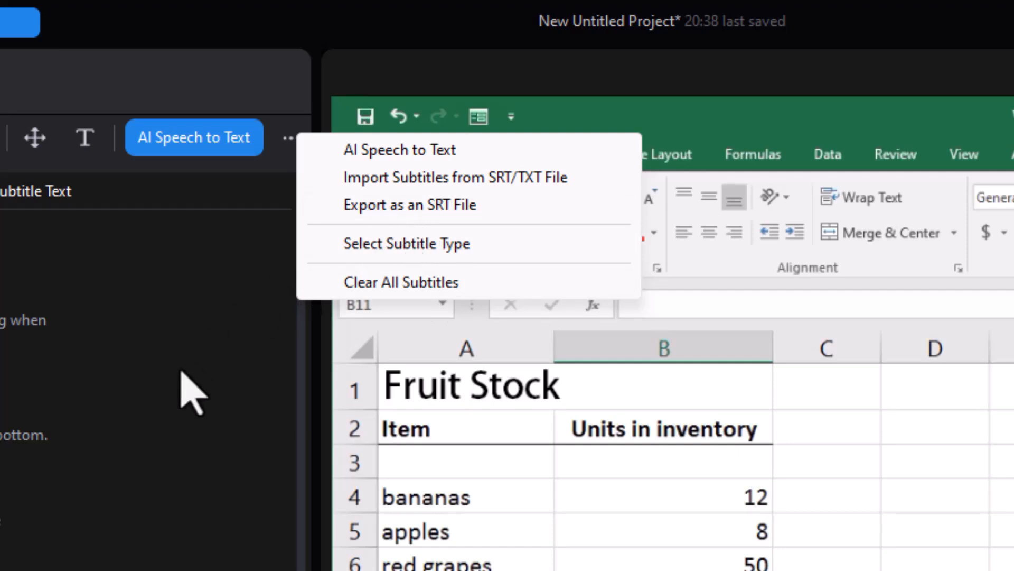